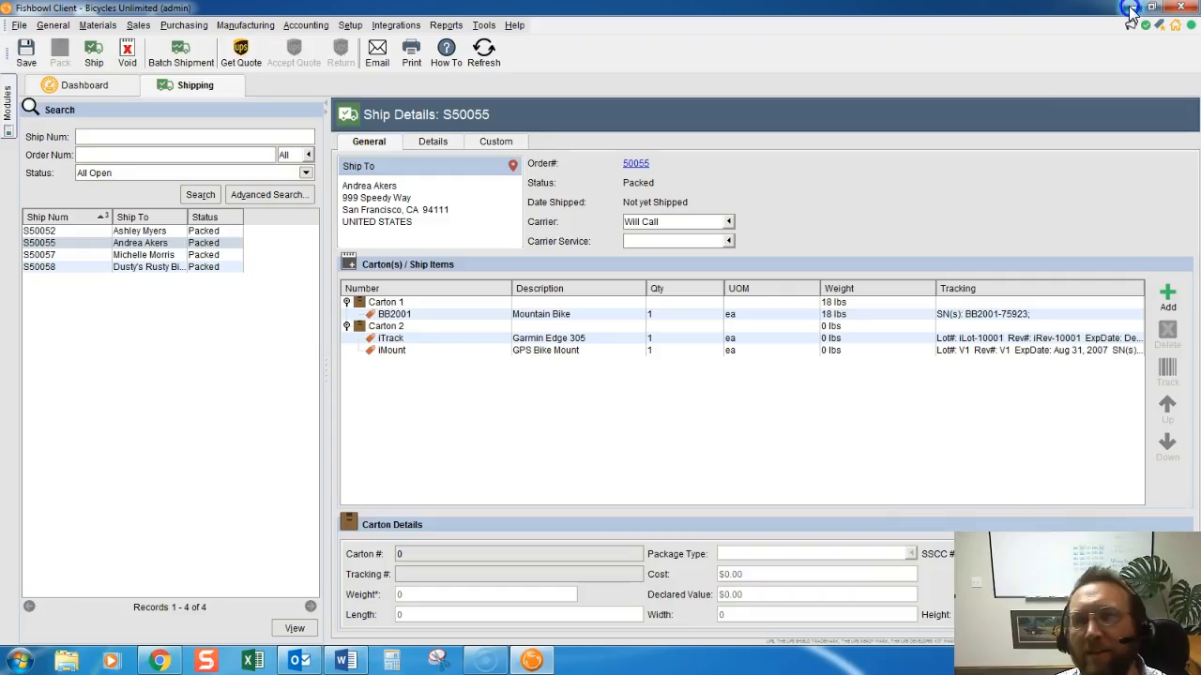
mouse_move(923, 154)
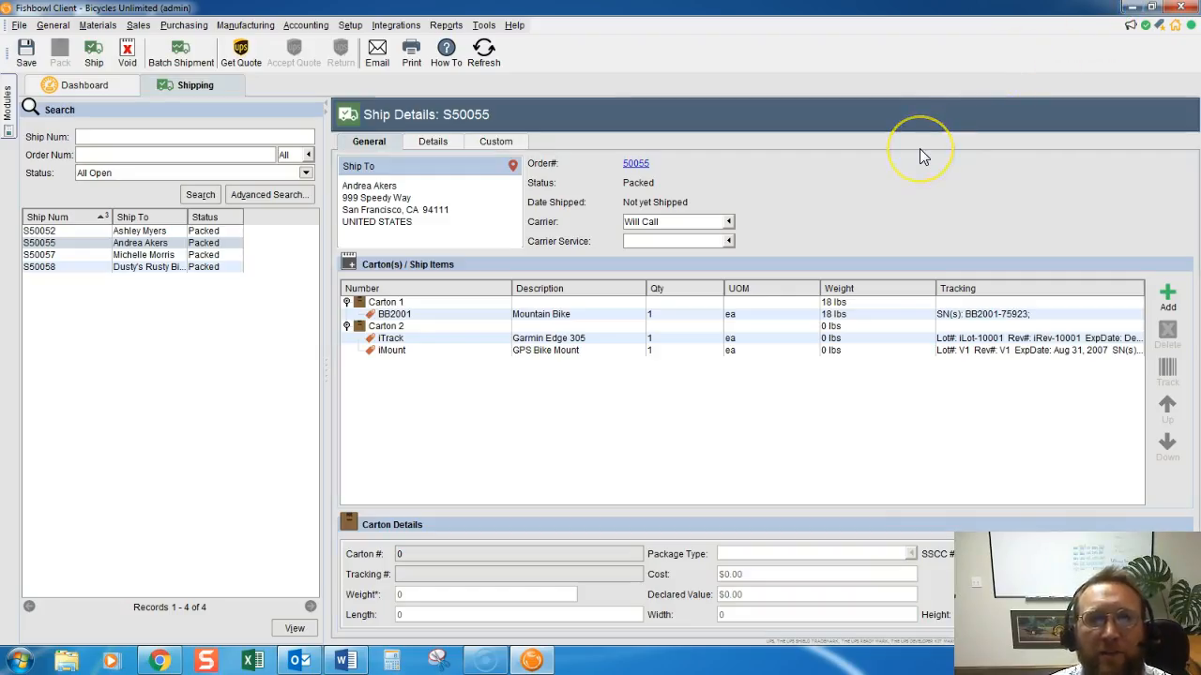
mouse_move(302, 84)
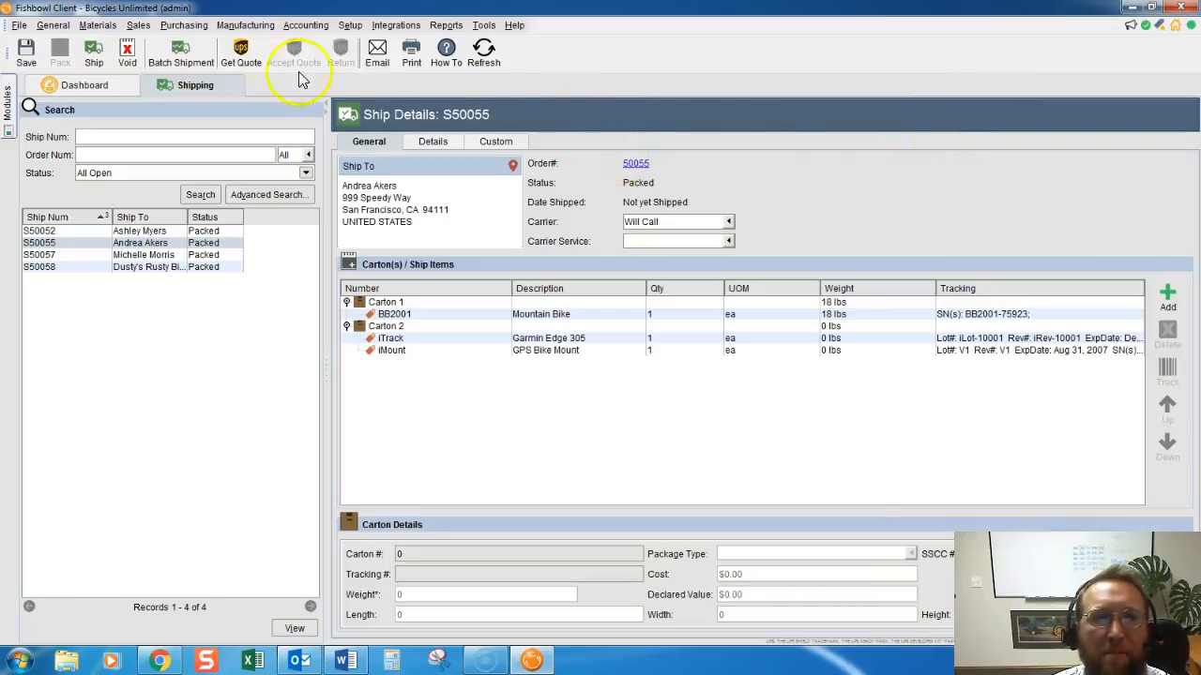
mouse_move(180, 55)
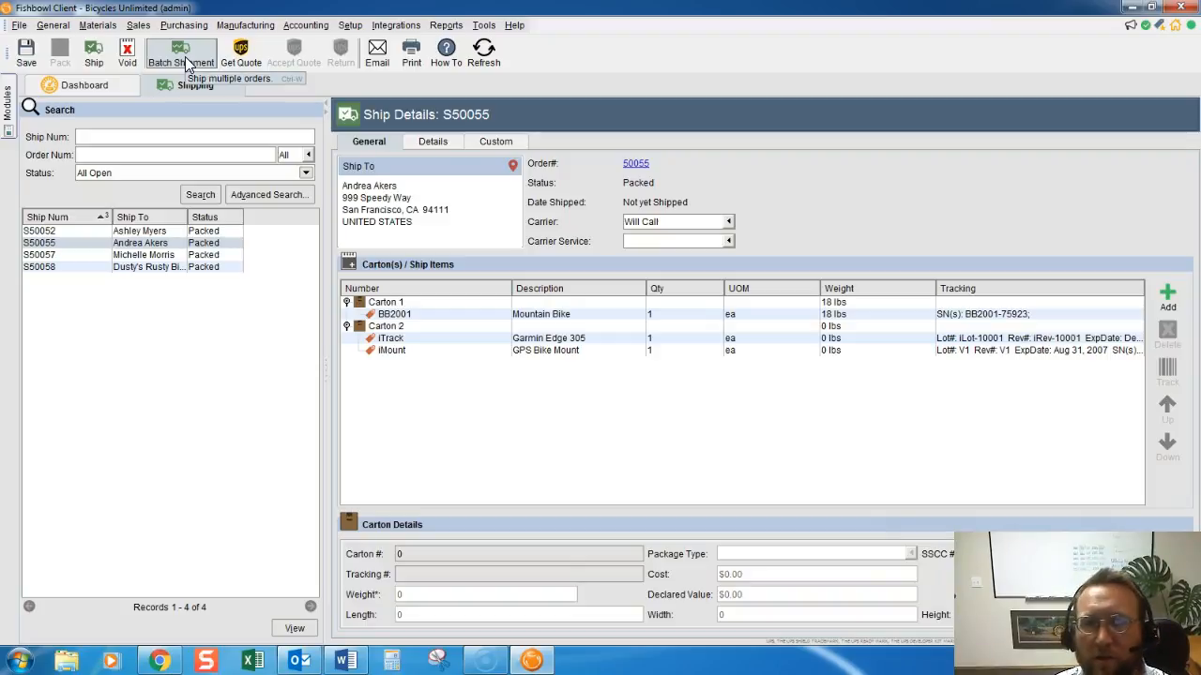
mouse_move(182, 326)
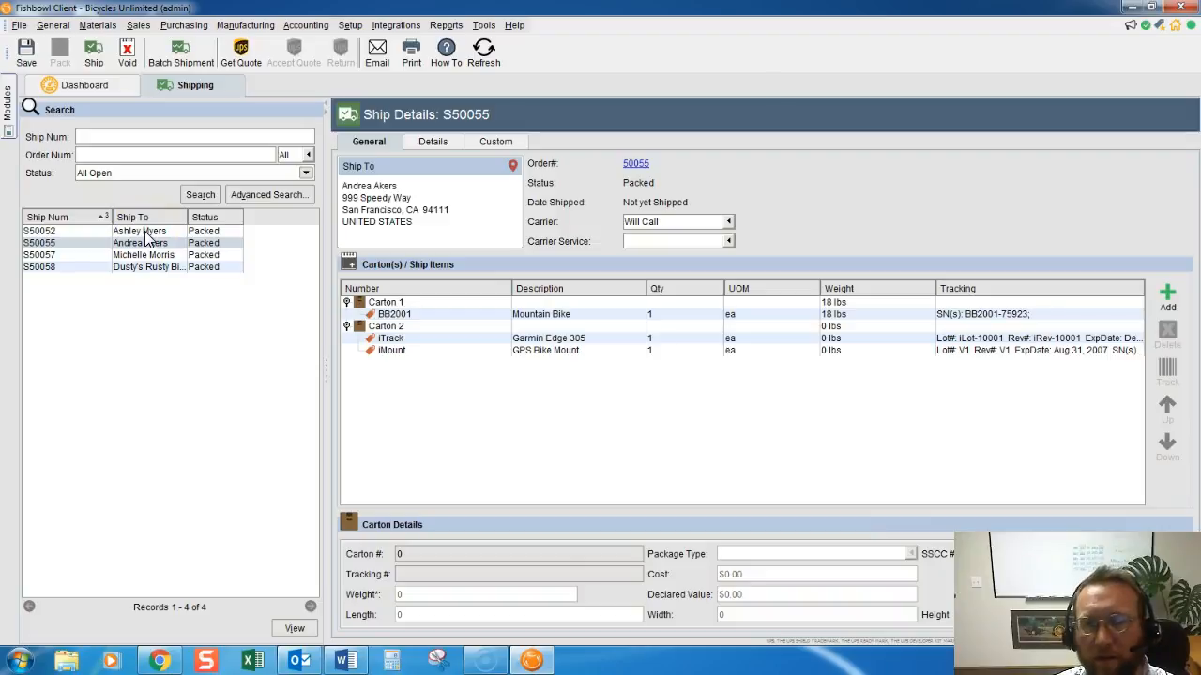
left_click(141, 231)
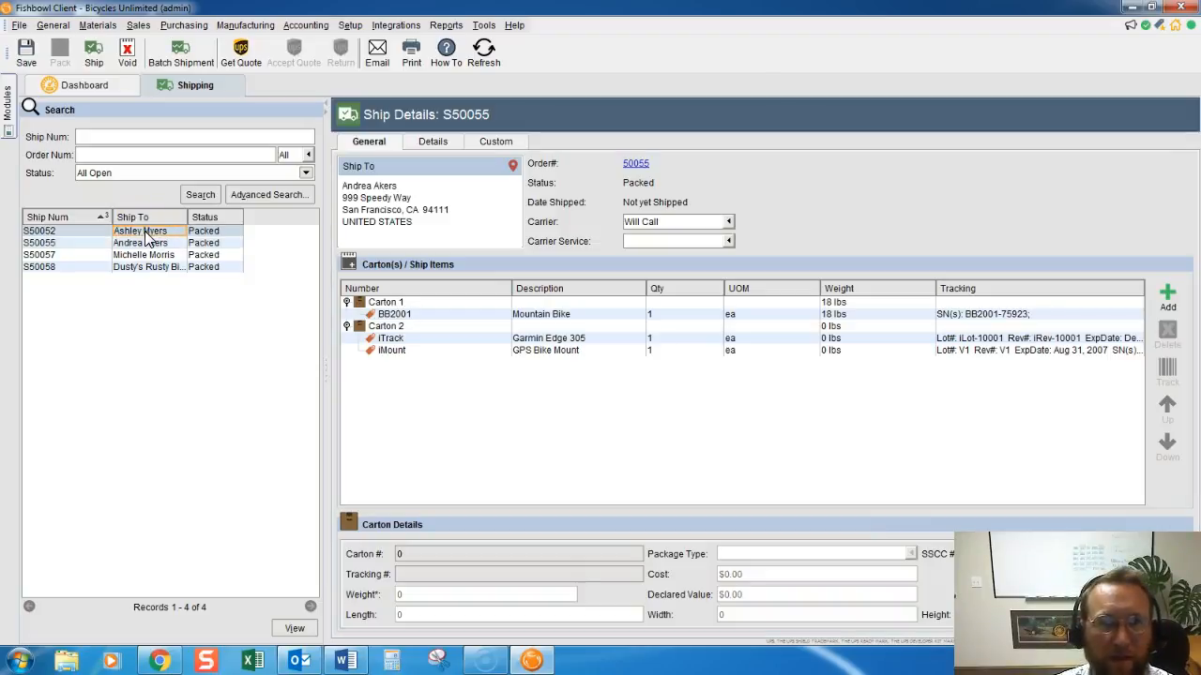
left_click(139, 229)
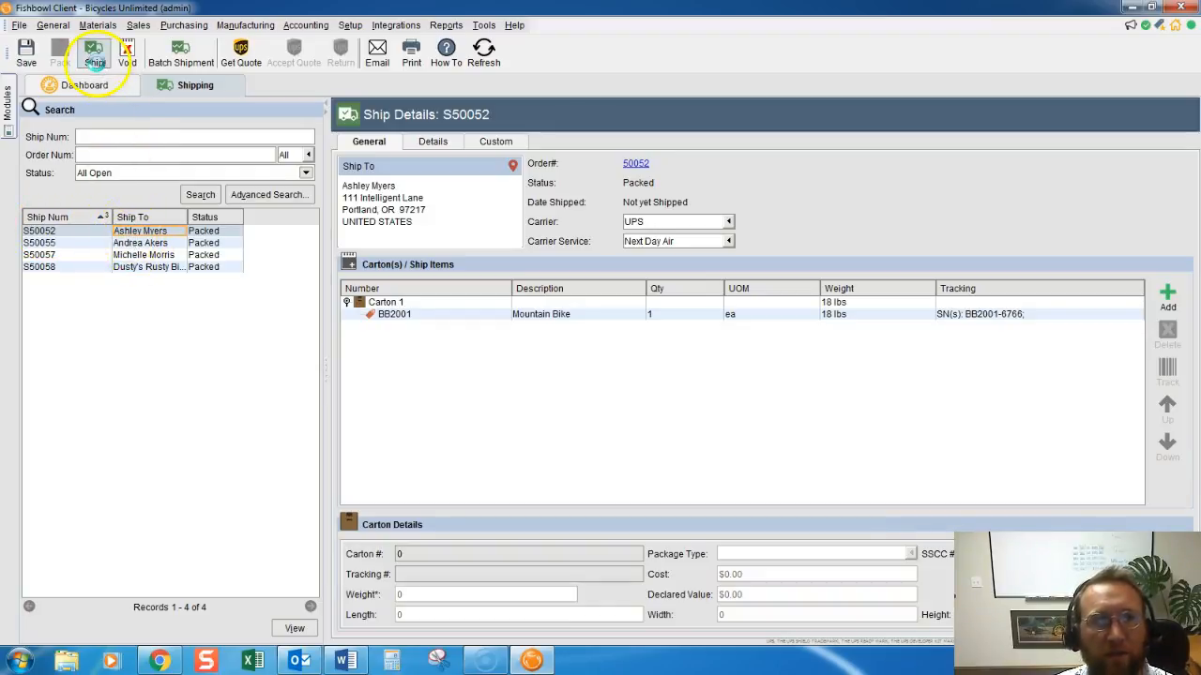
left_click(94, 51)
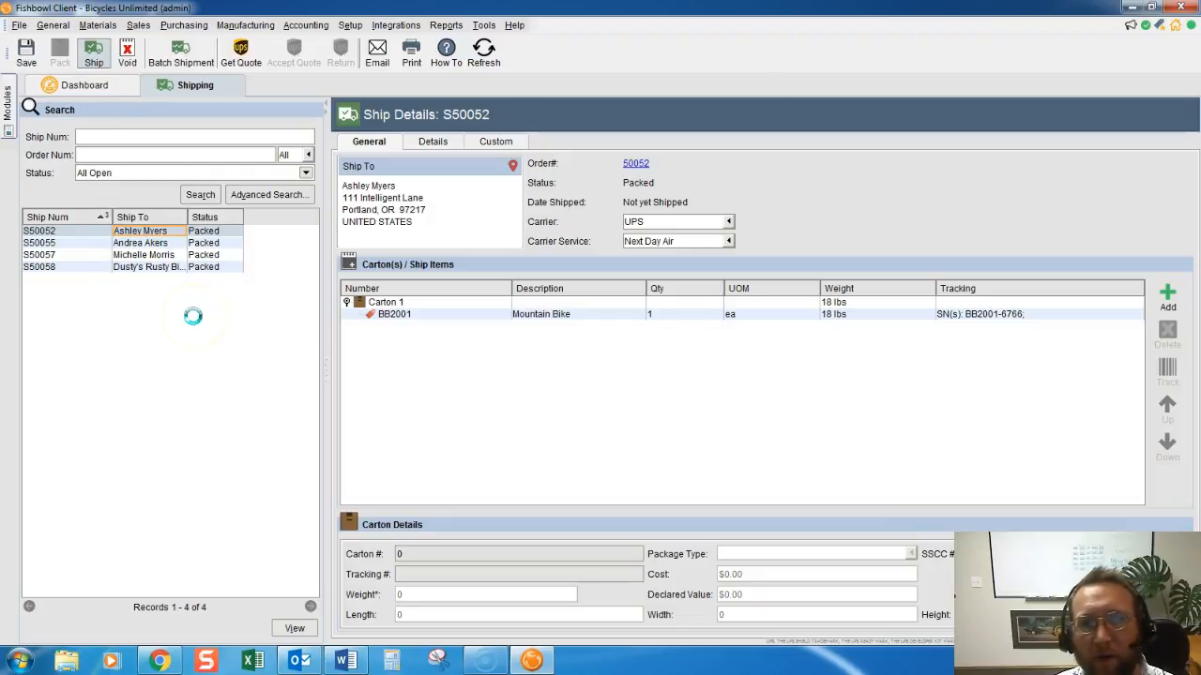
left_click(96, 52)
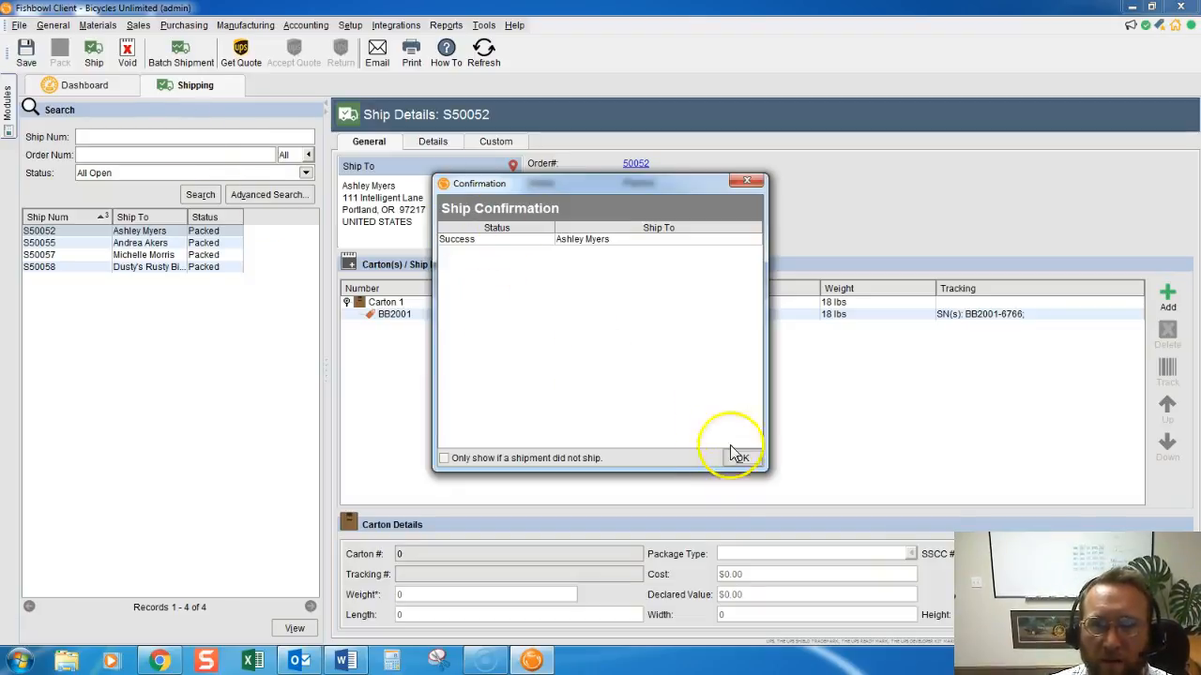
- Dismiss the confirmation, attempt to email S50052 and acknowledge that email is not configured
left_click(746, 458)
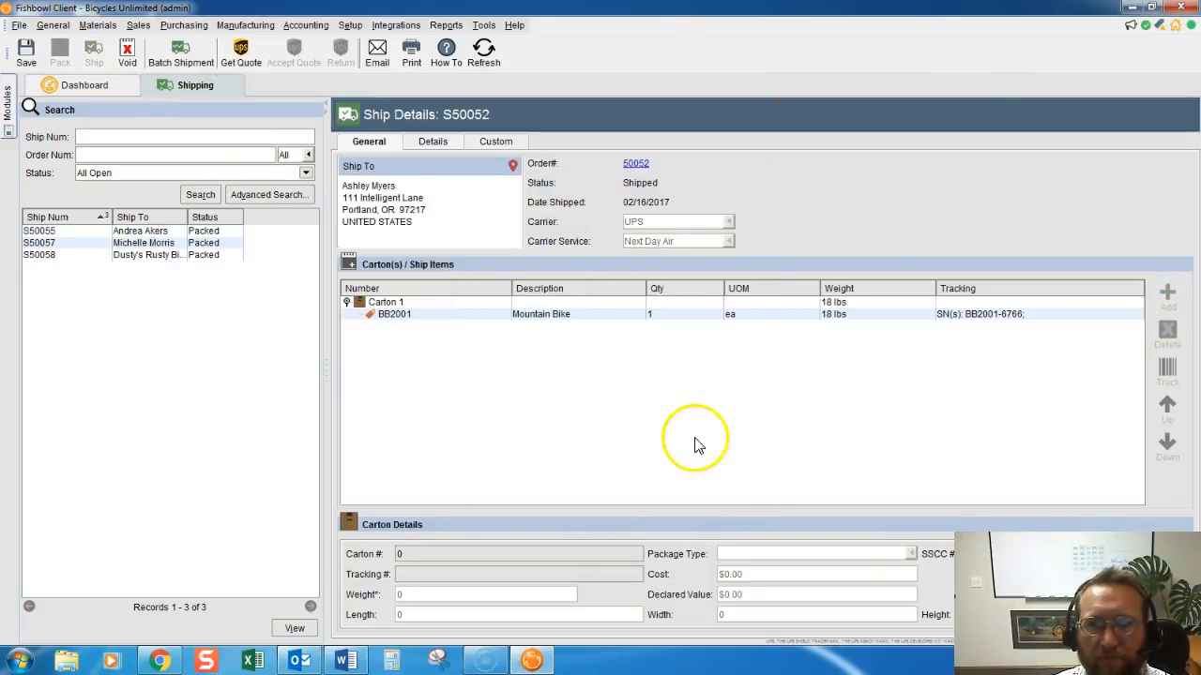
mouse_move(465, 223)
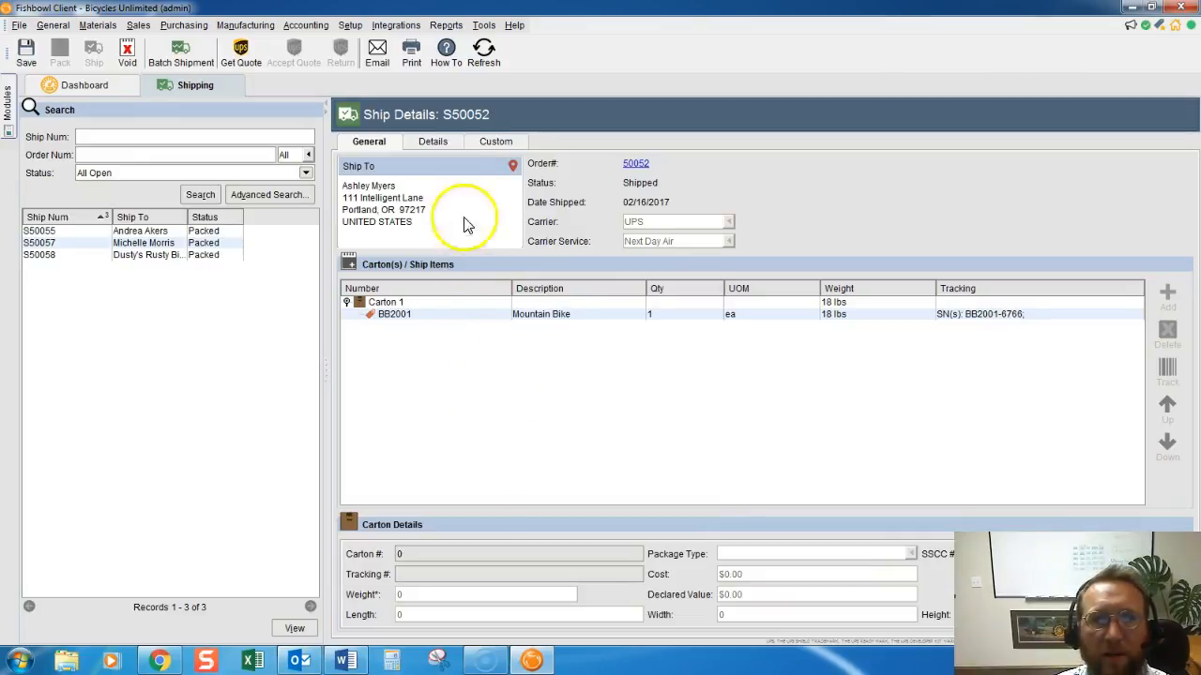
mouse_move(375, 49)
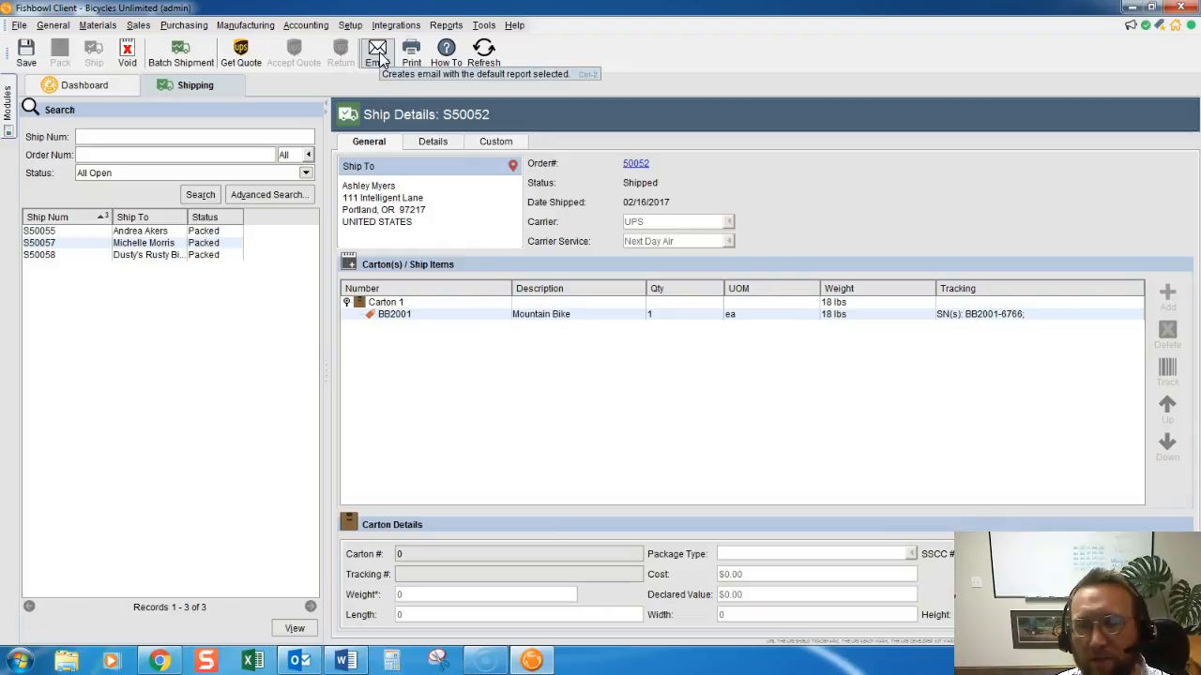
left_click(375, 48)
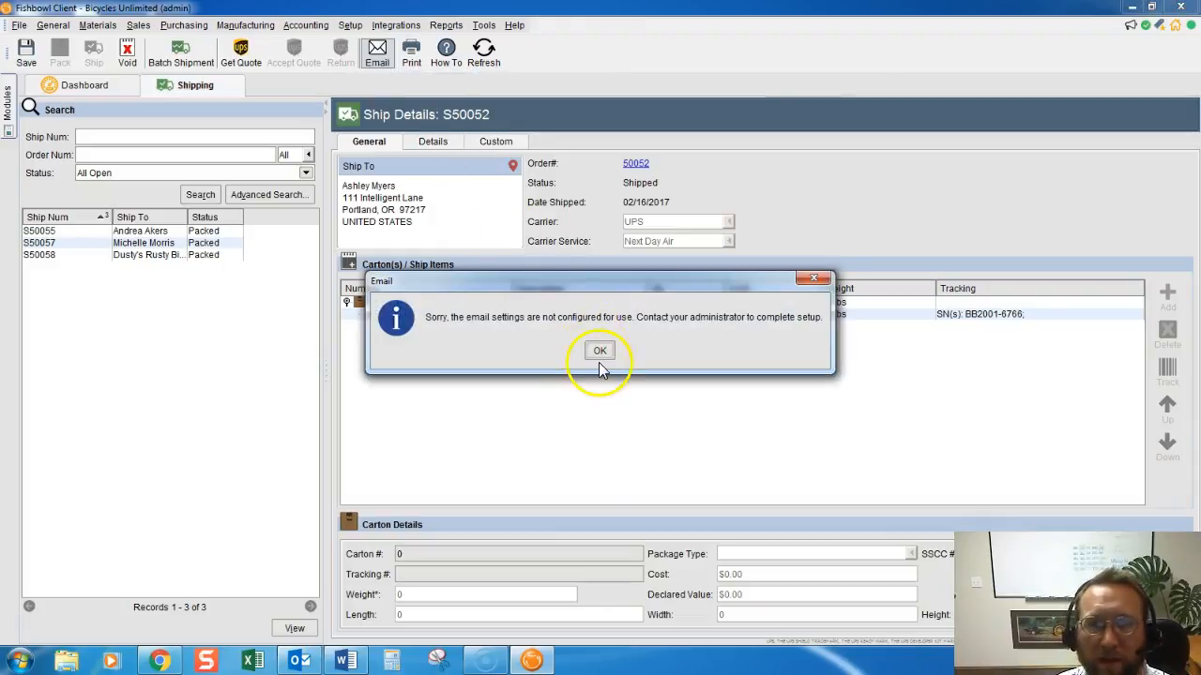
left_click(599, 351)
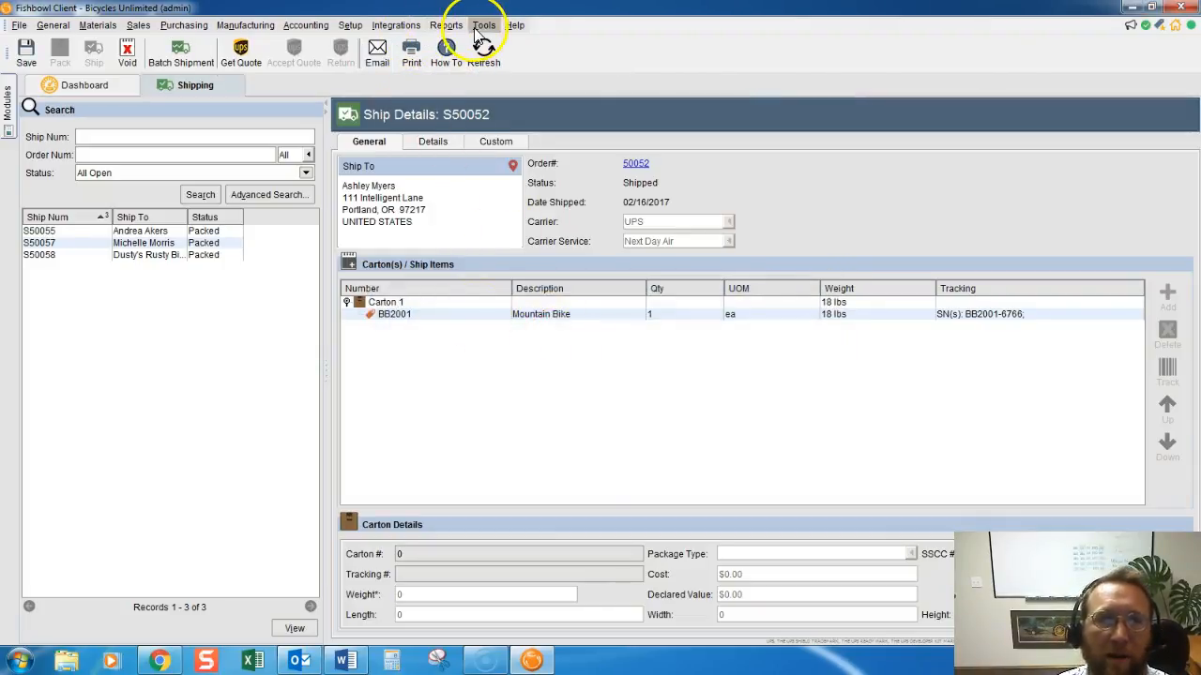
left_click(489, 24)
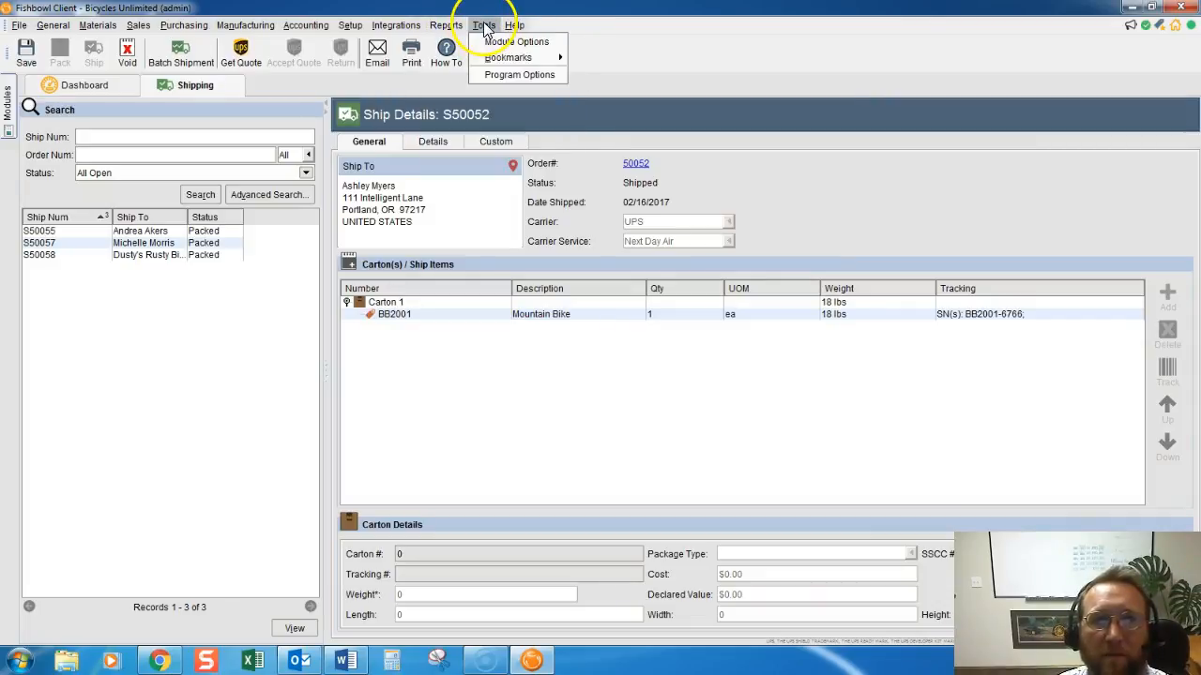
left_click(518, 41)
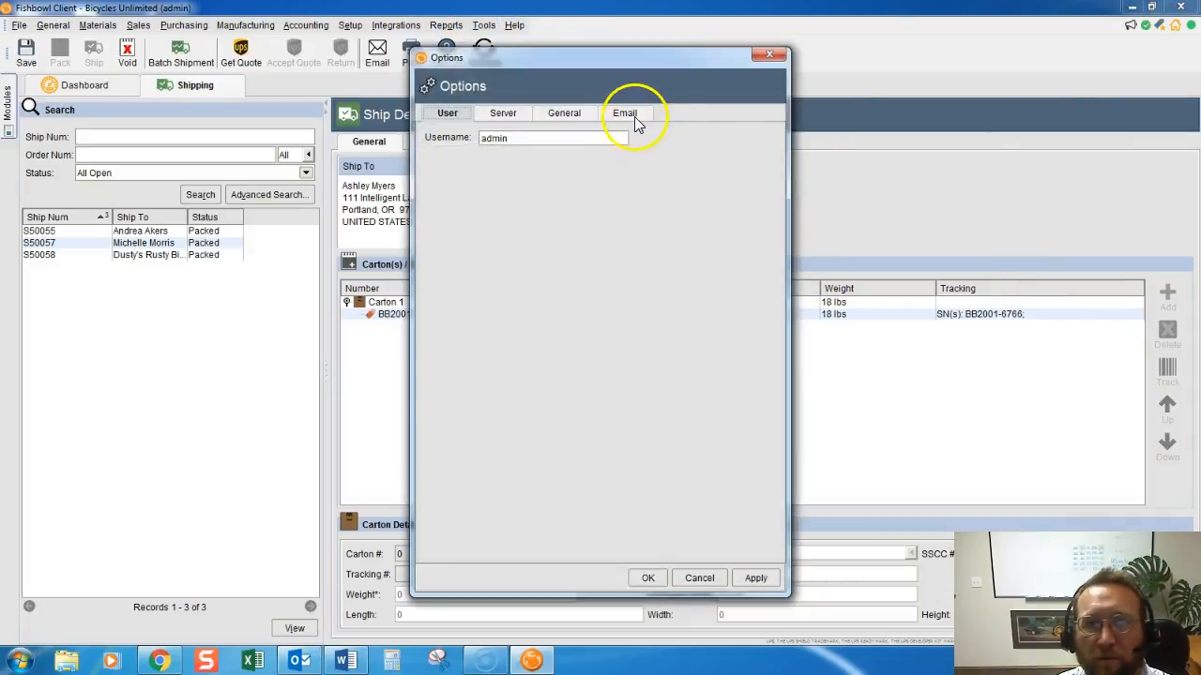
left_click(625, 113)
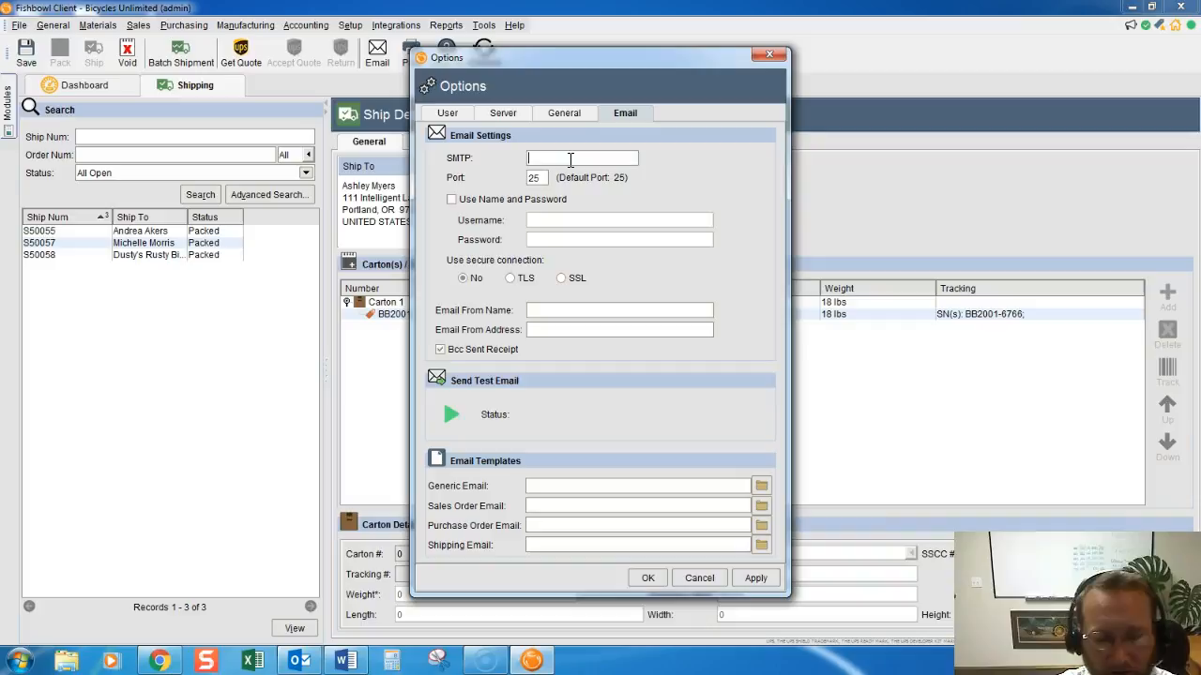
type("gmail@smtp")
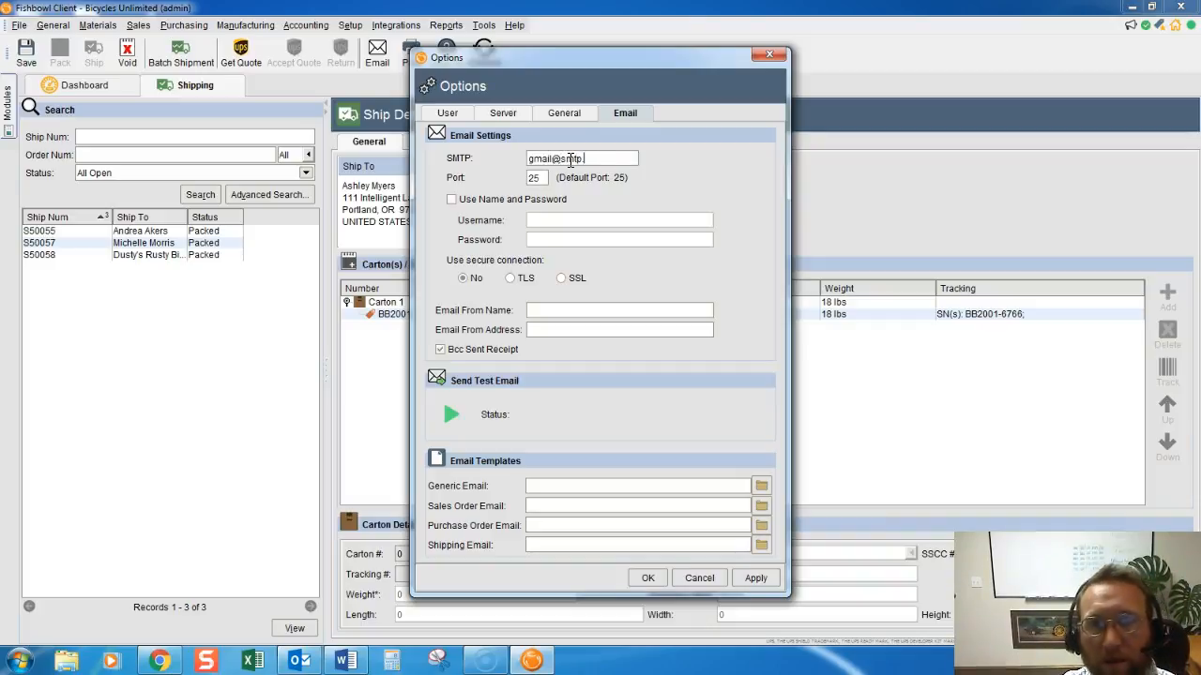
type(".com")
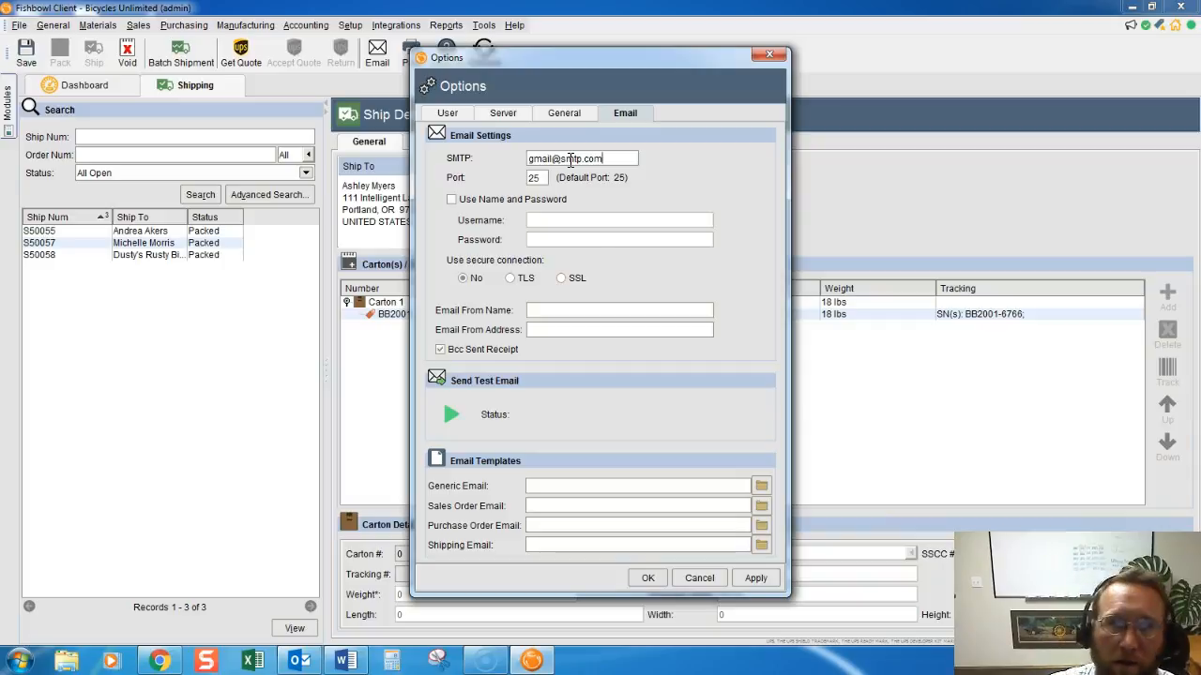
mouse_move(535, 253)
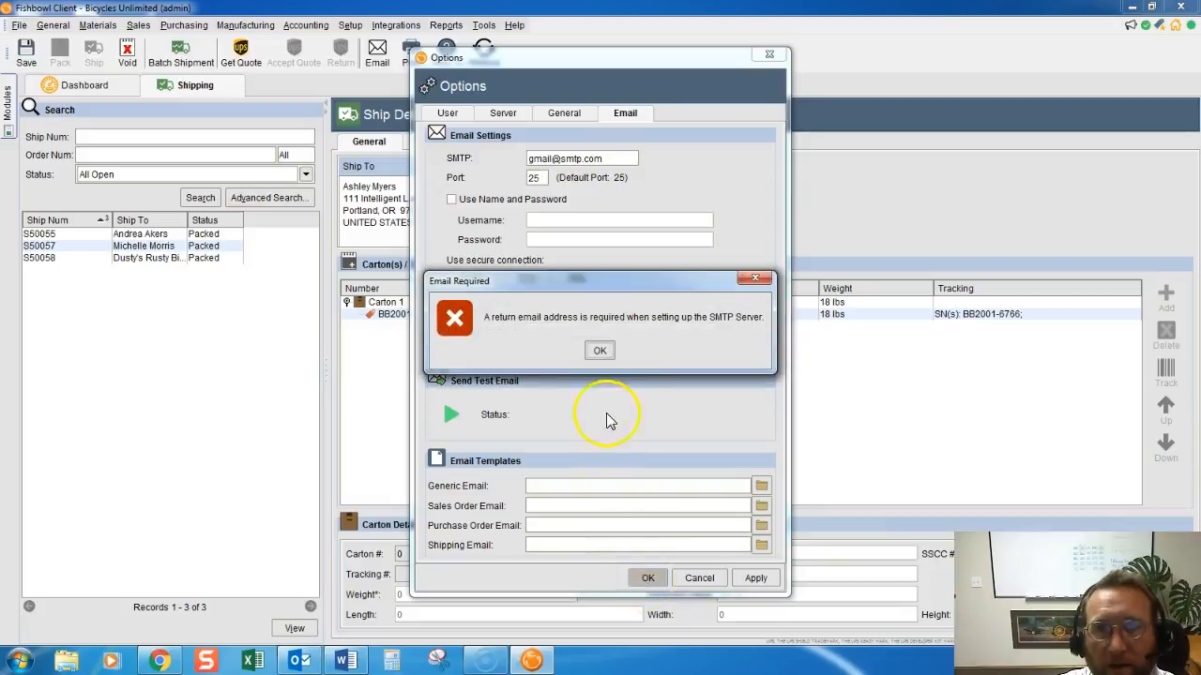
left_click(600, 351)
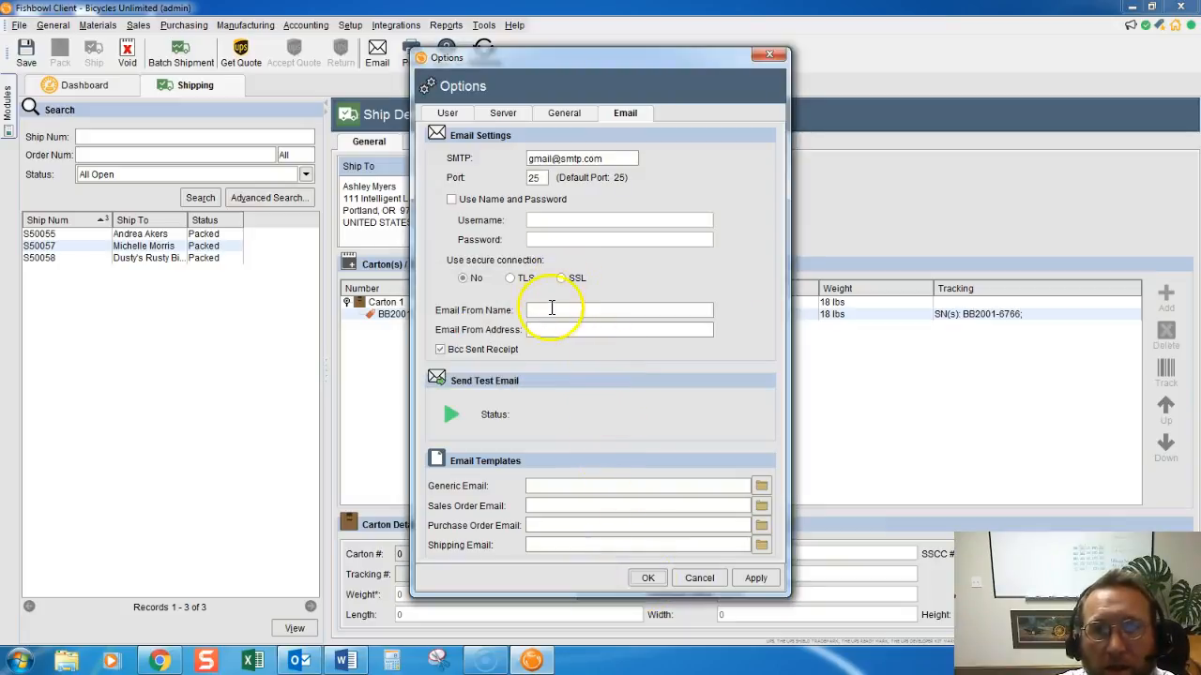
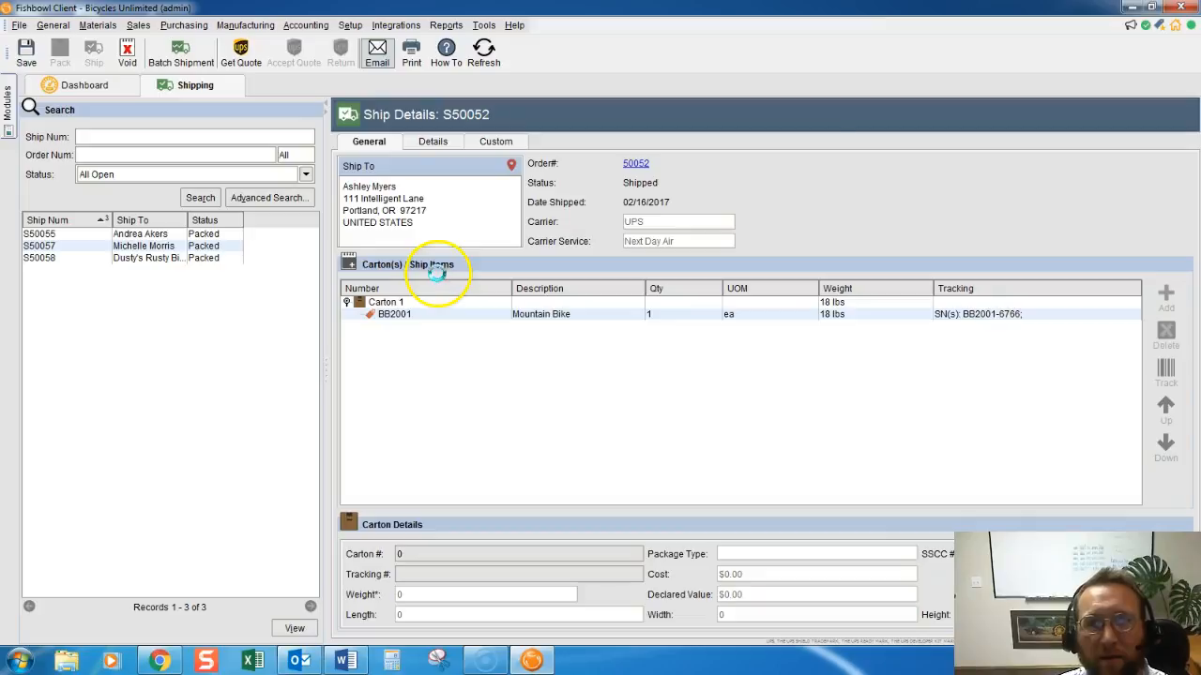
- Compose an email for shipment S50052 and move into its subject and message fields
left_click(375, 47)
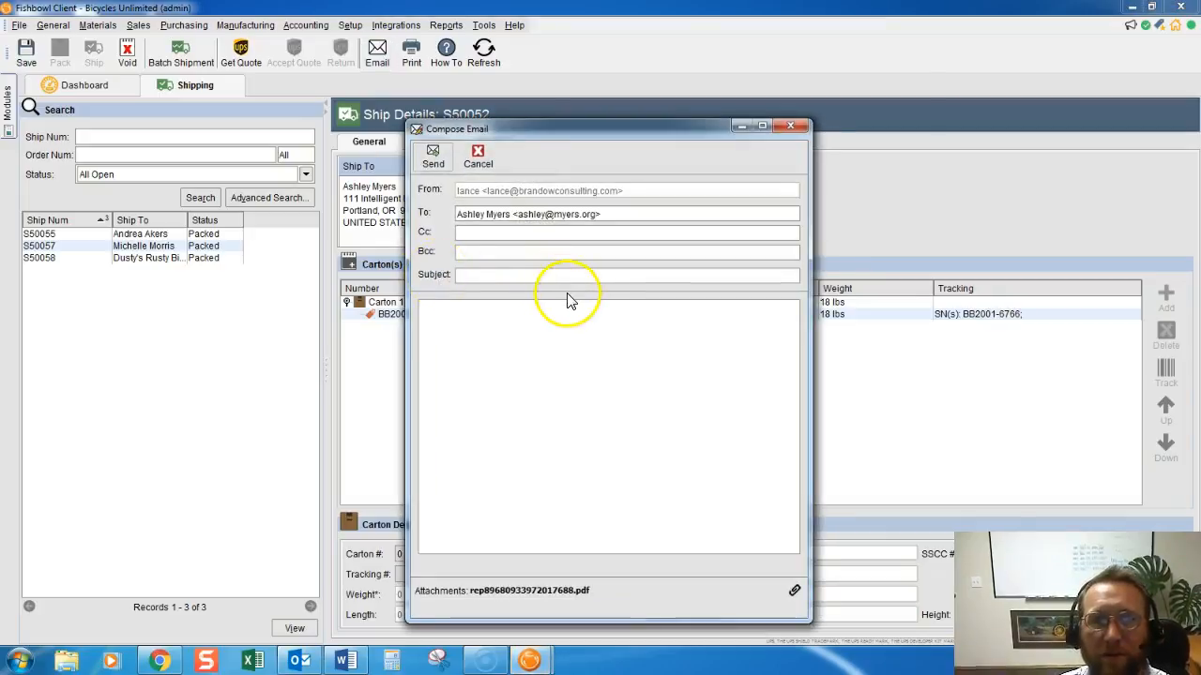
left_click(612, 214)
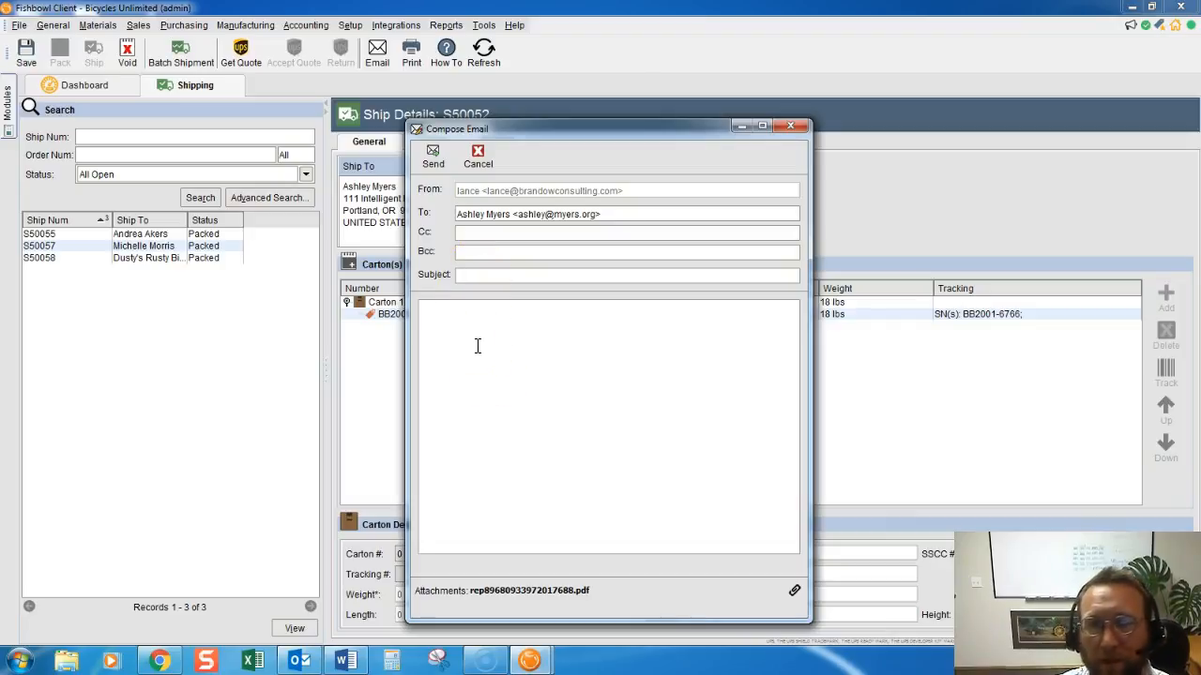
left_click(476, 154)
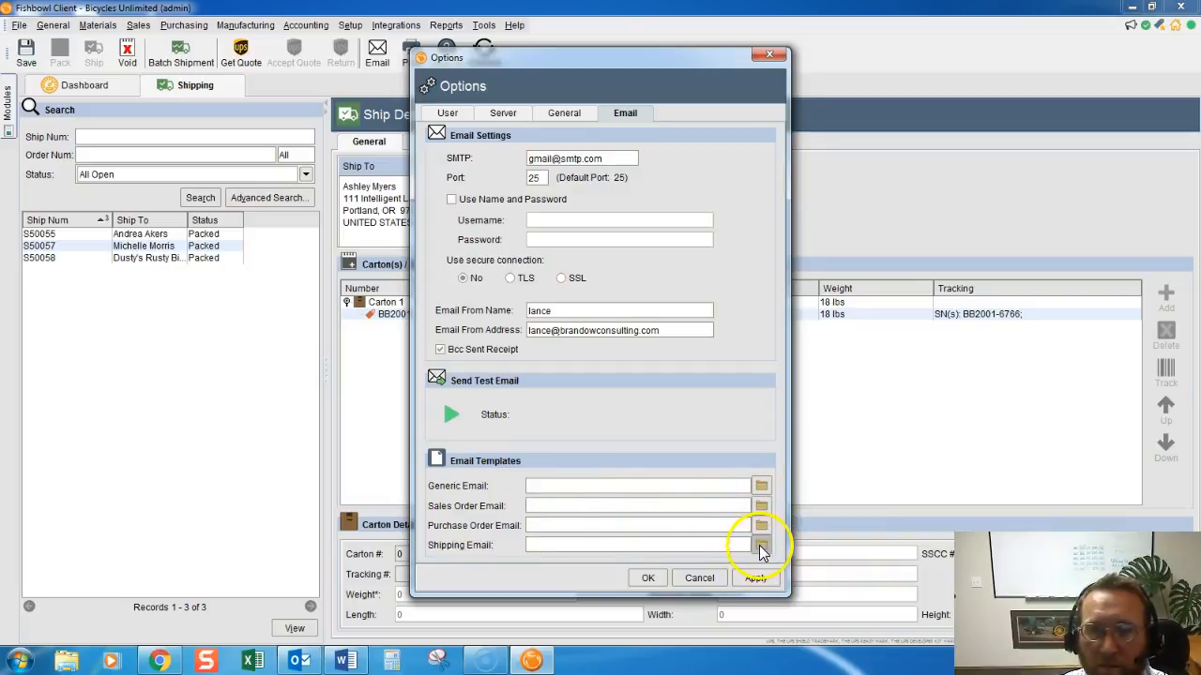
- Assign Fishbowl17\client\email-templates\Ship_Template.txt as the shipping email template and save the options
left_click(761, 544)
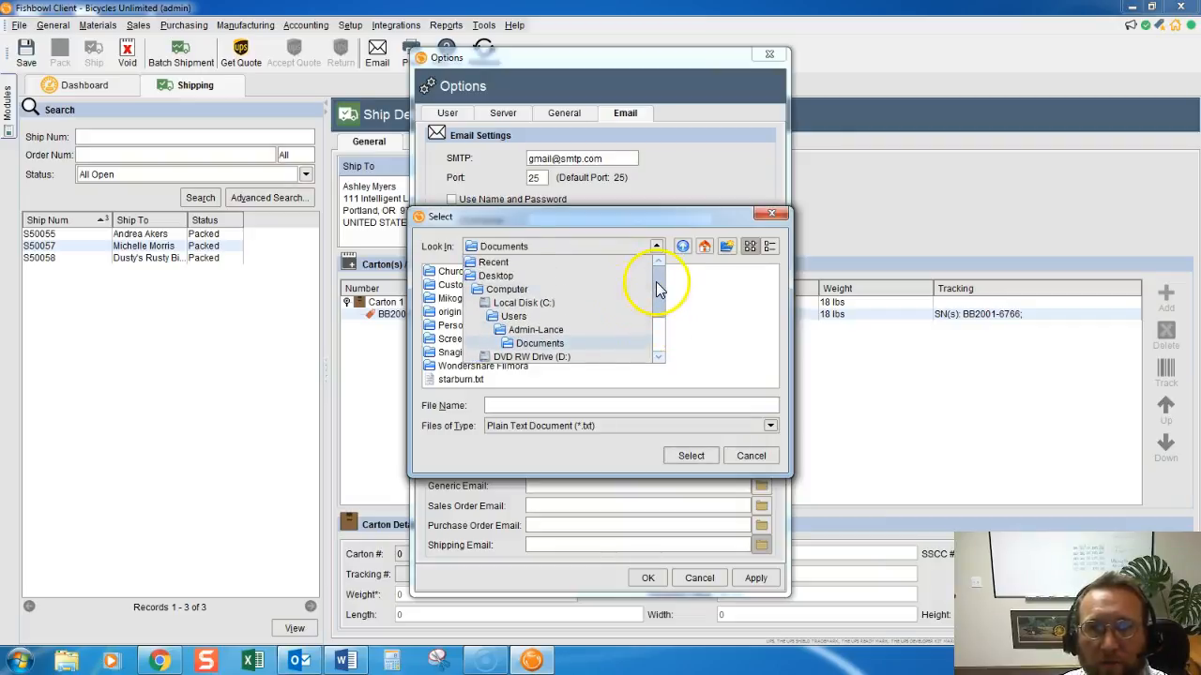
left_click(522, 302)
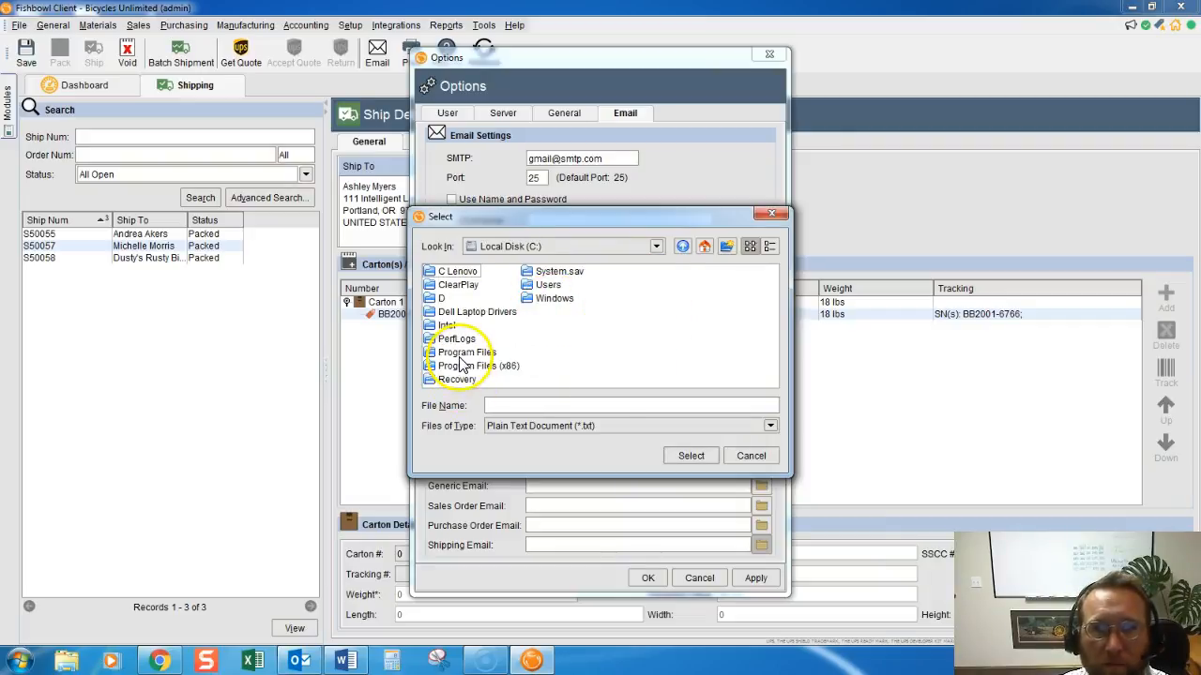
double_click(465, 352)
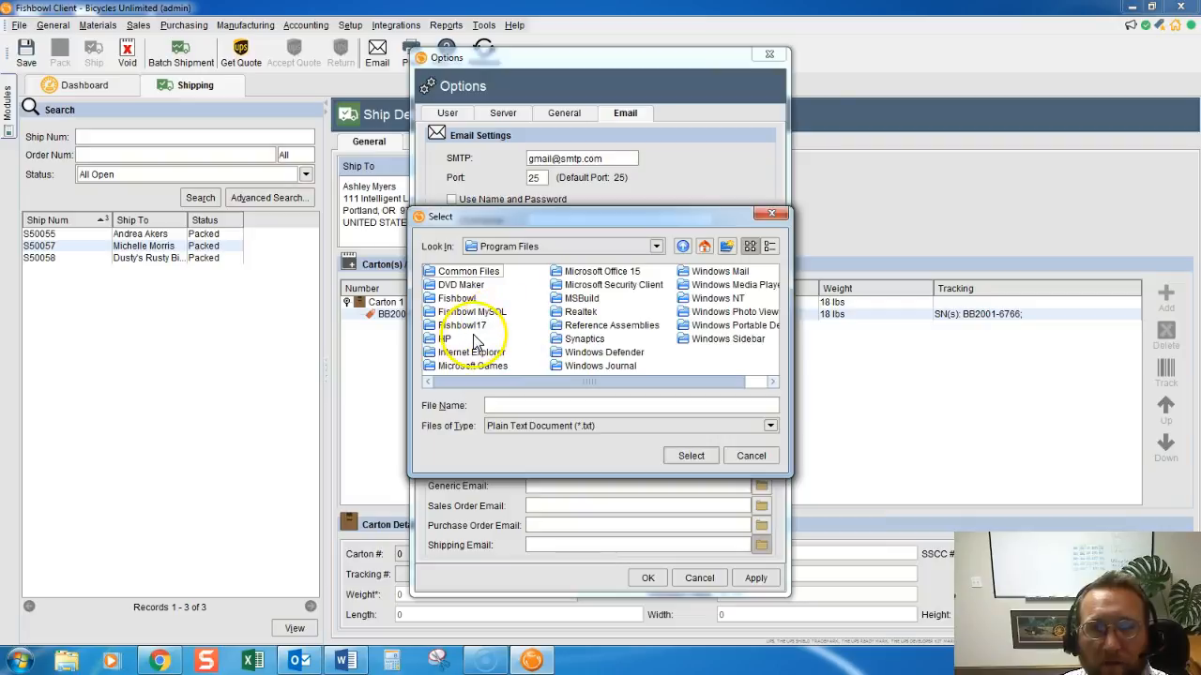
double_click(469, 311)
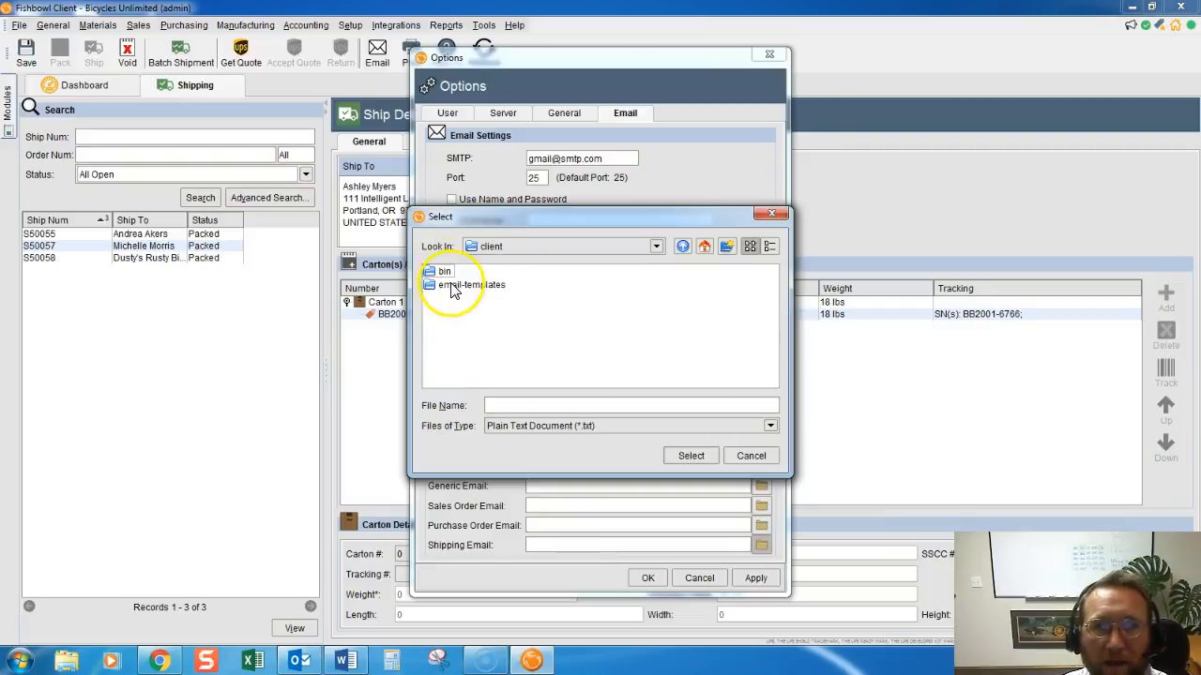
double_click(469, 285)
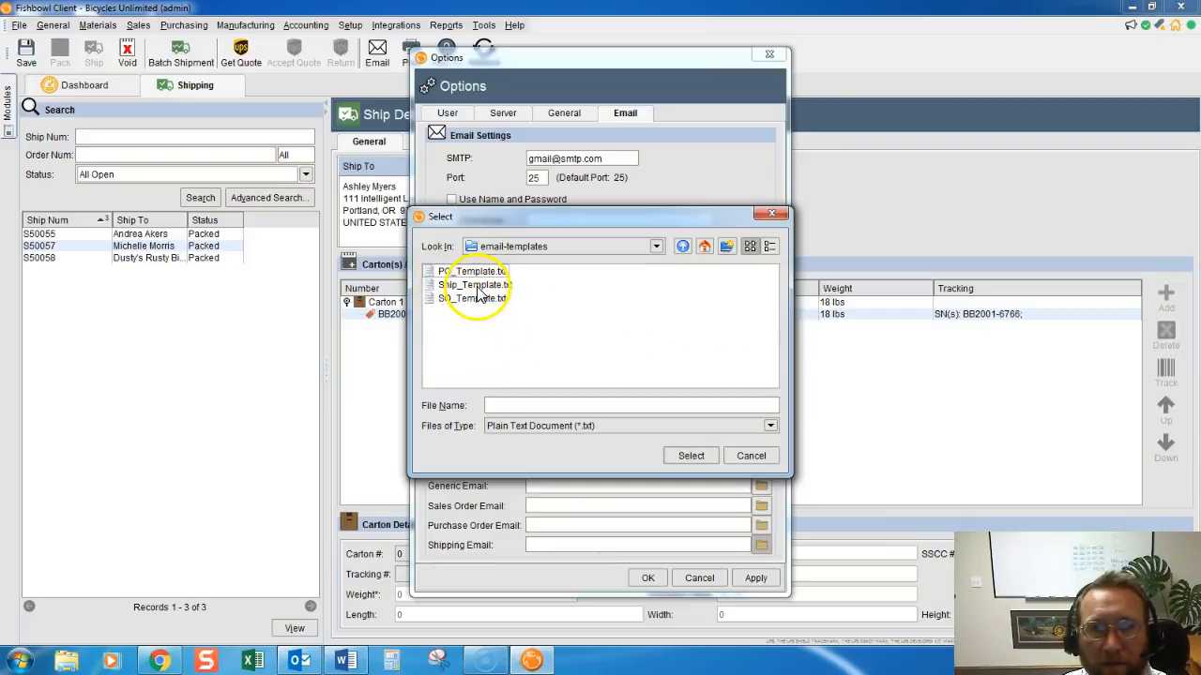
left_click(690, 456)
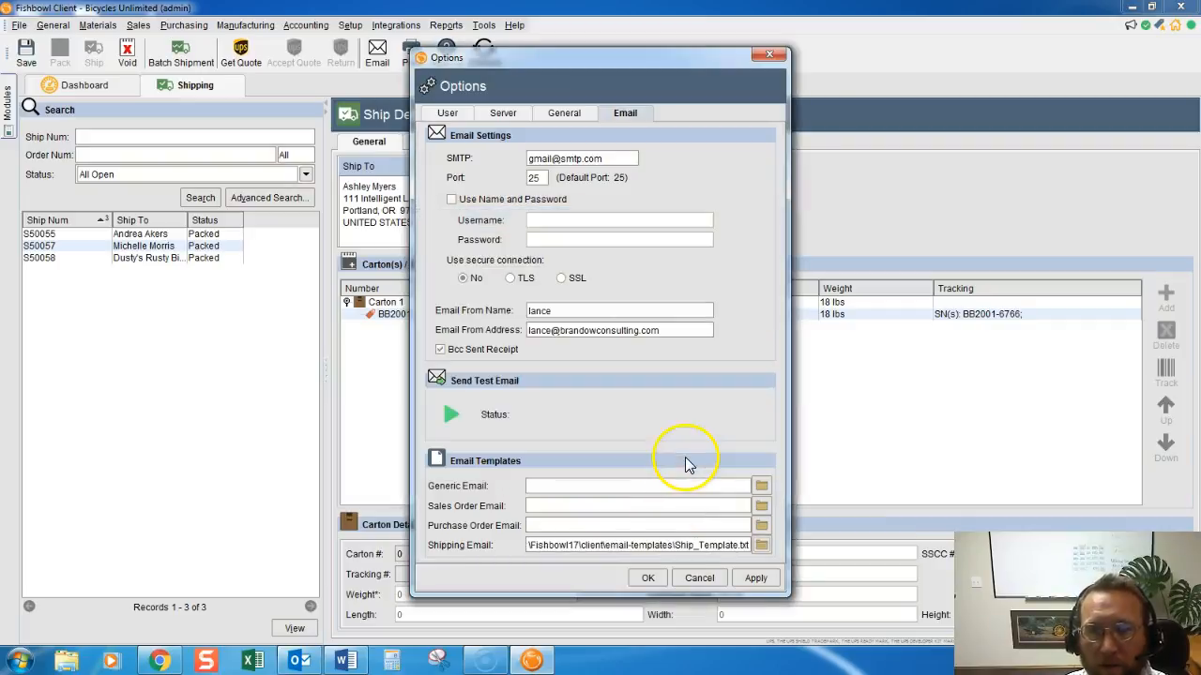
left_click(647, 578)
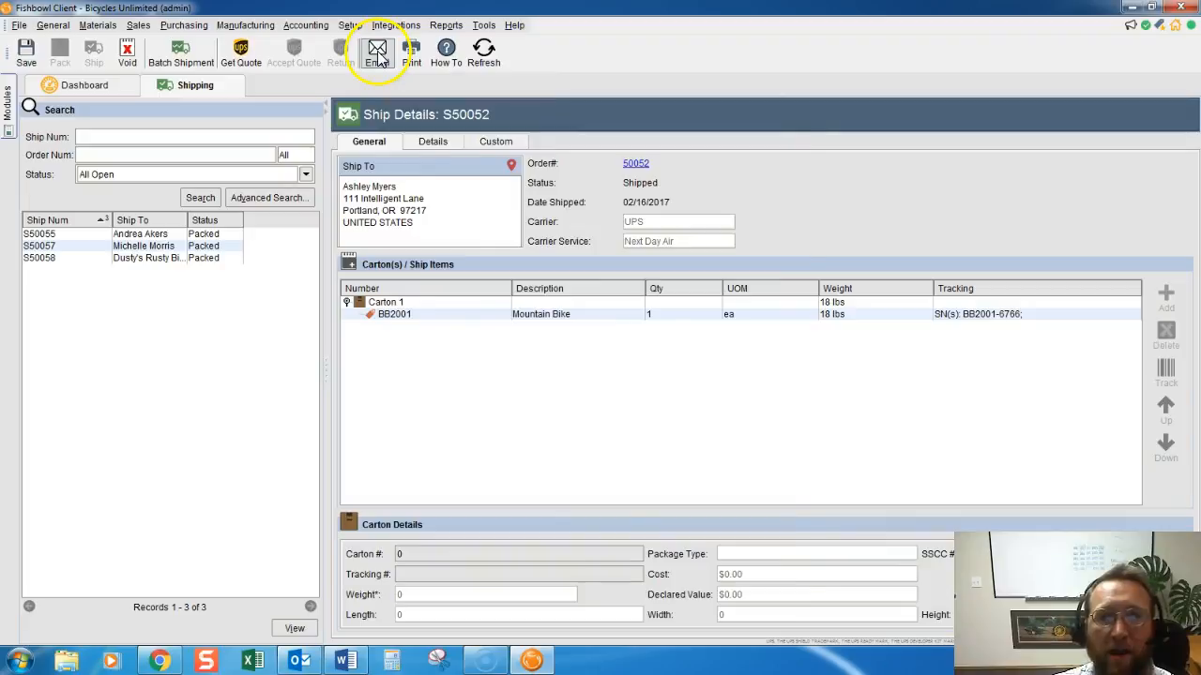
left_click(379, 48)
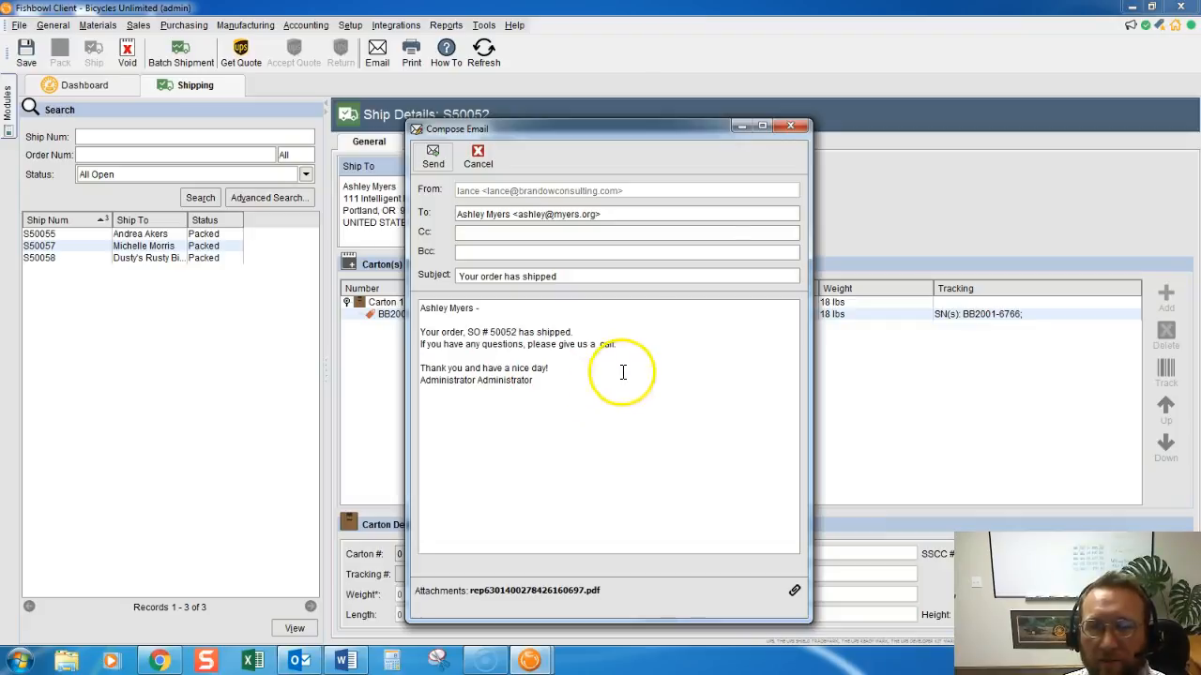
mouse_move(794, 128)
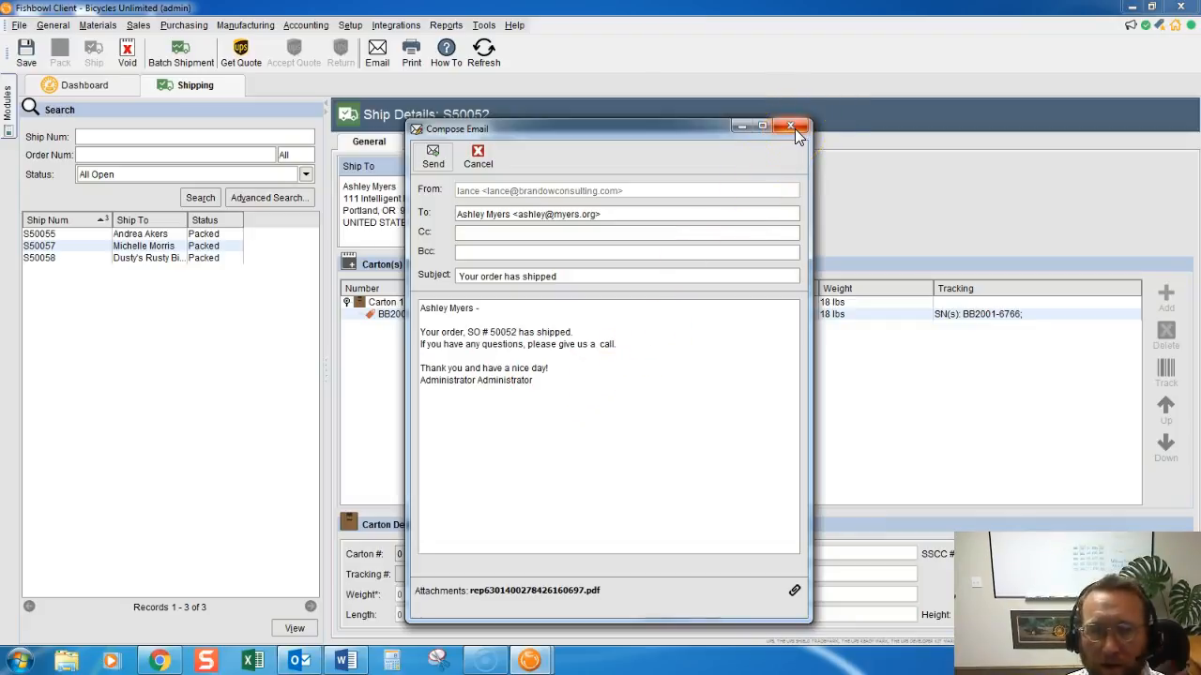
mouse_move(792, 128)
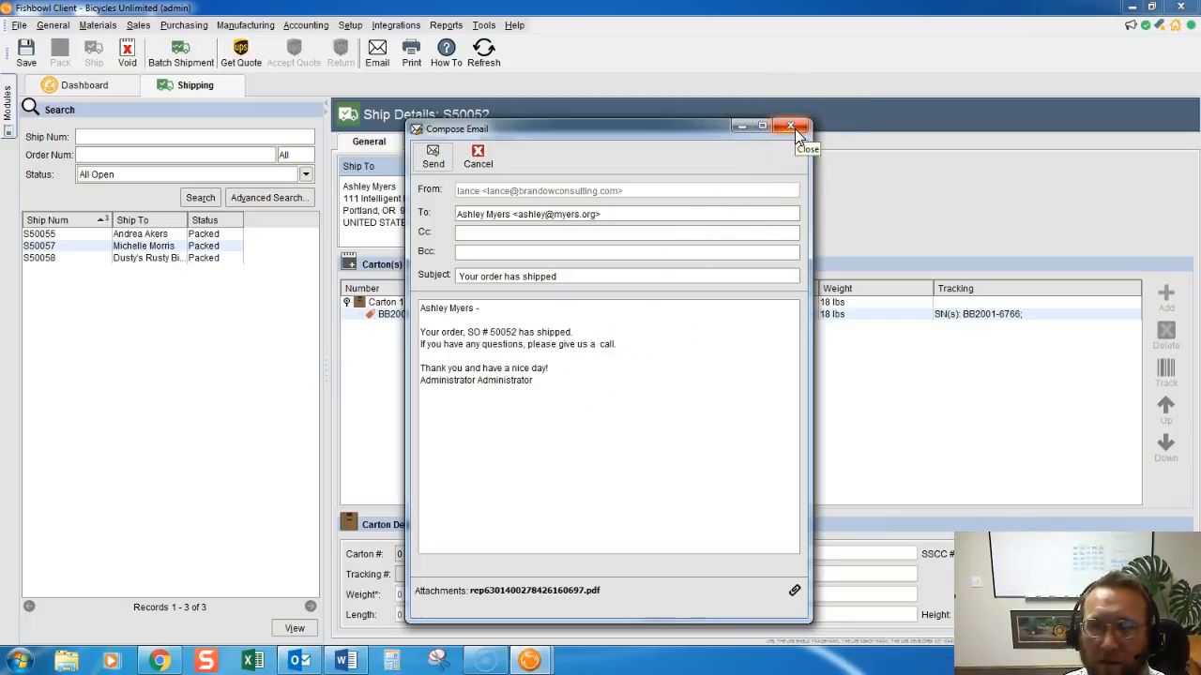
mouse_move(779, 143)
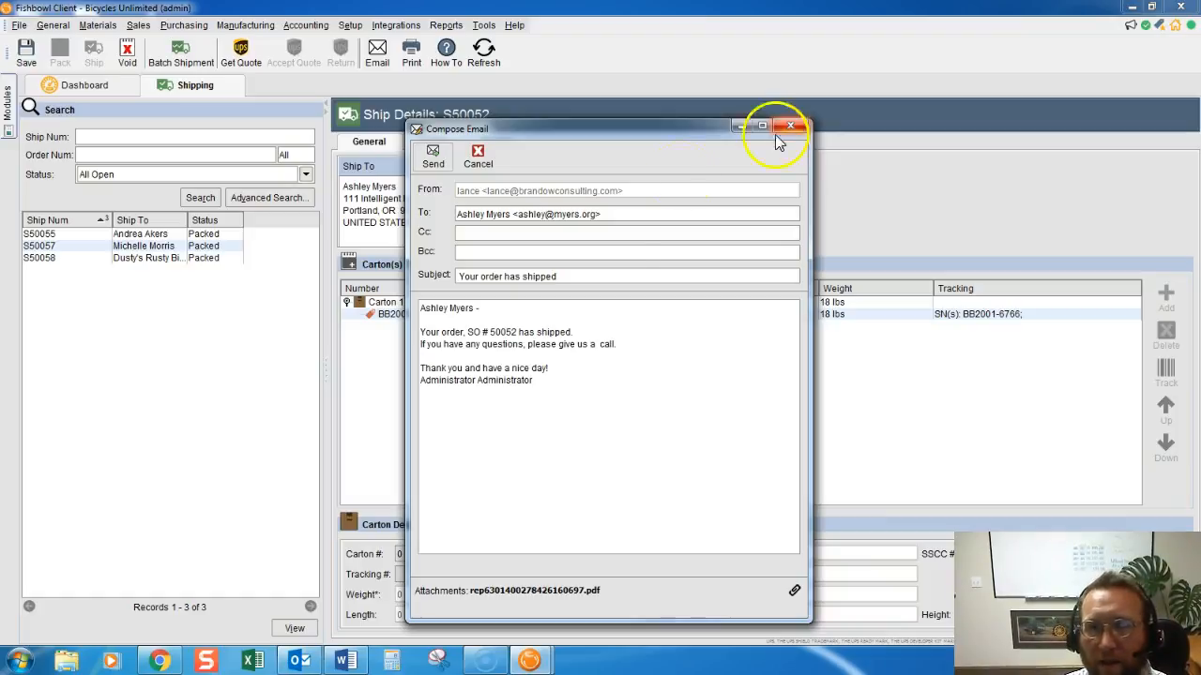
mouse_move(469, 331)
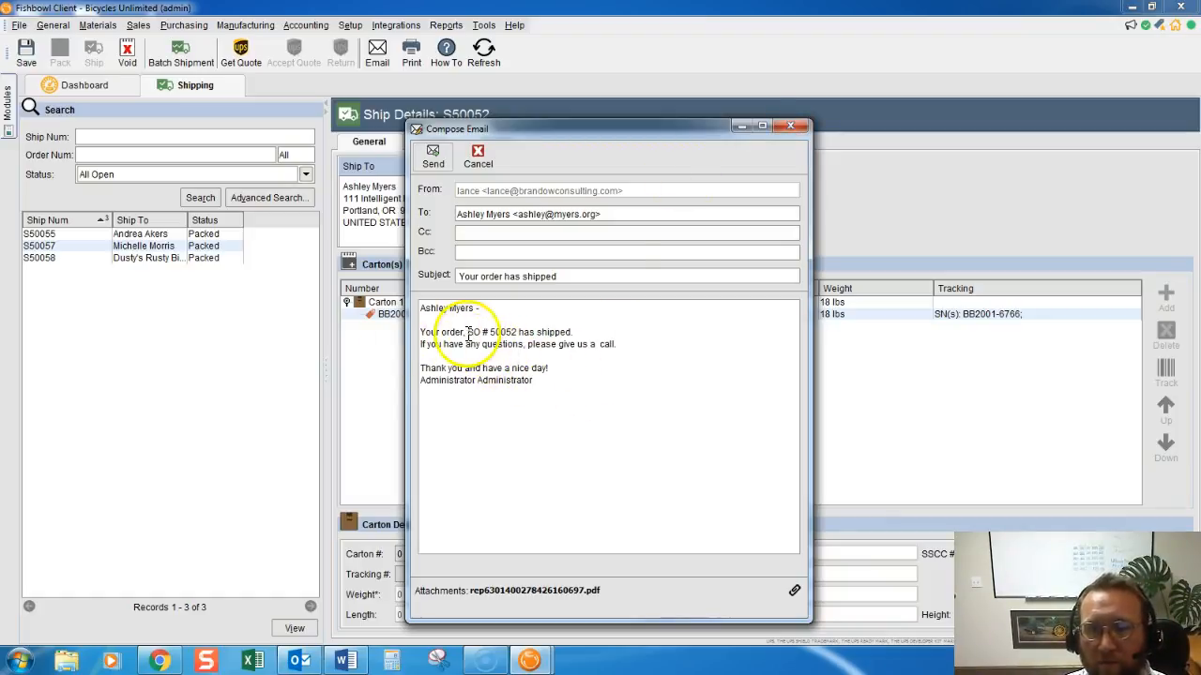
mouse_move(752, 162)
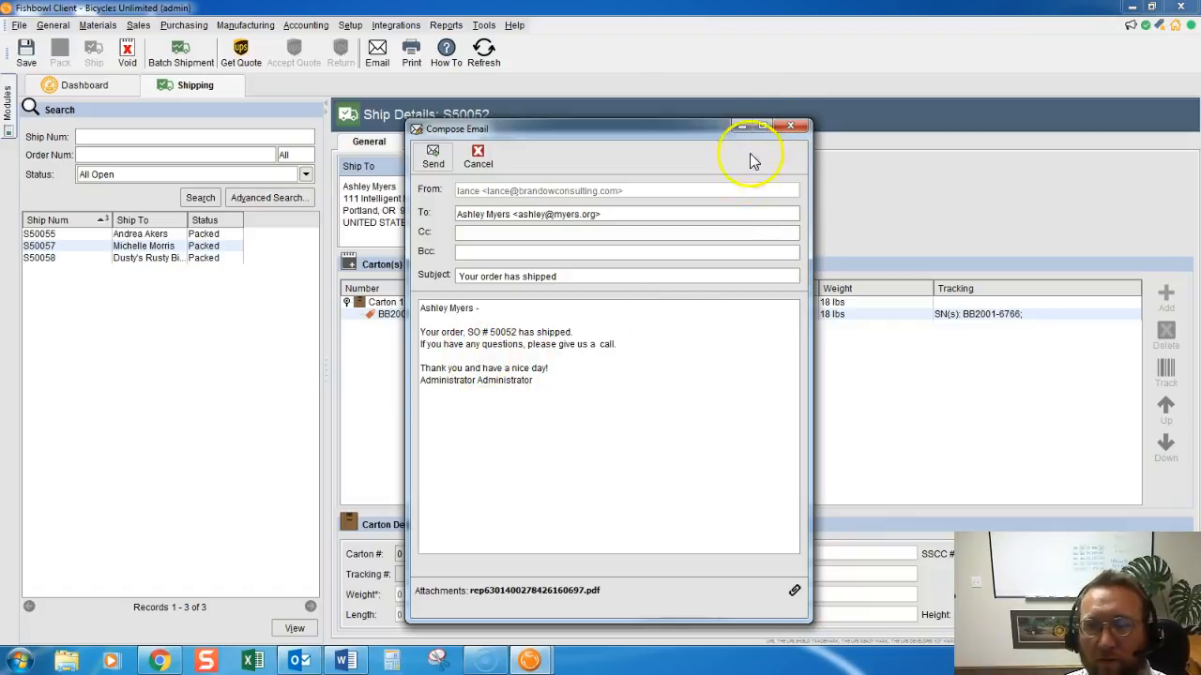
mouse_move(787, 128)
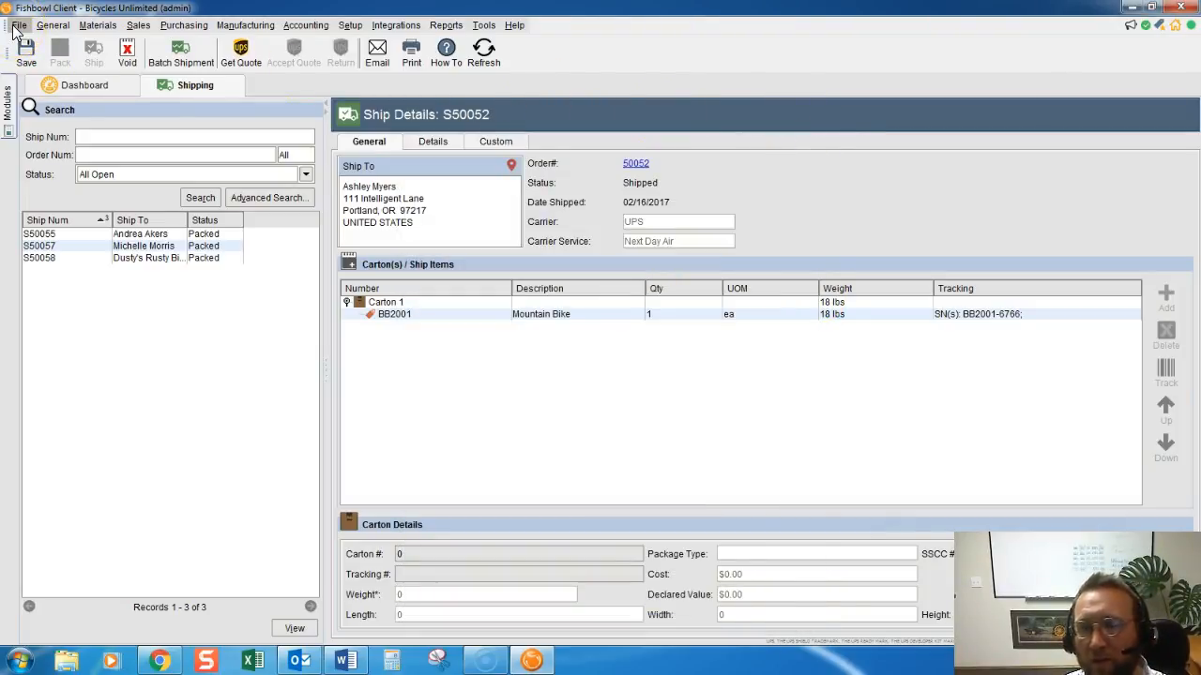
mouse_move(484, 38)
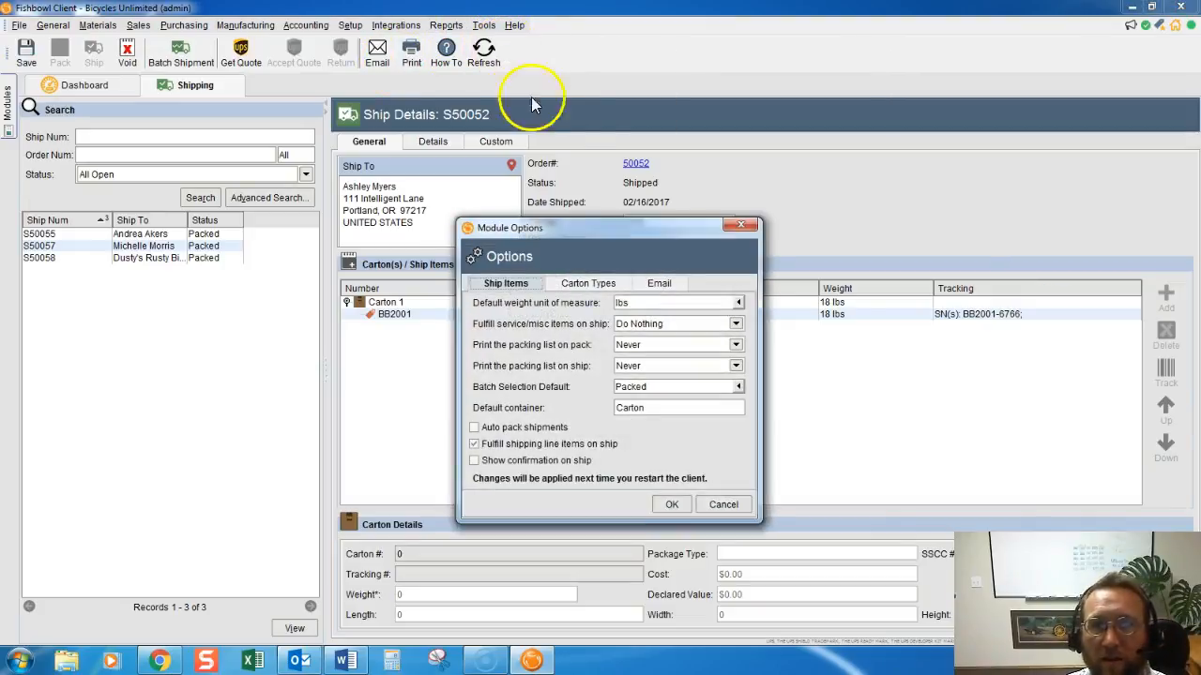
left_click(658, 282)
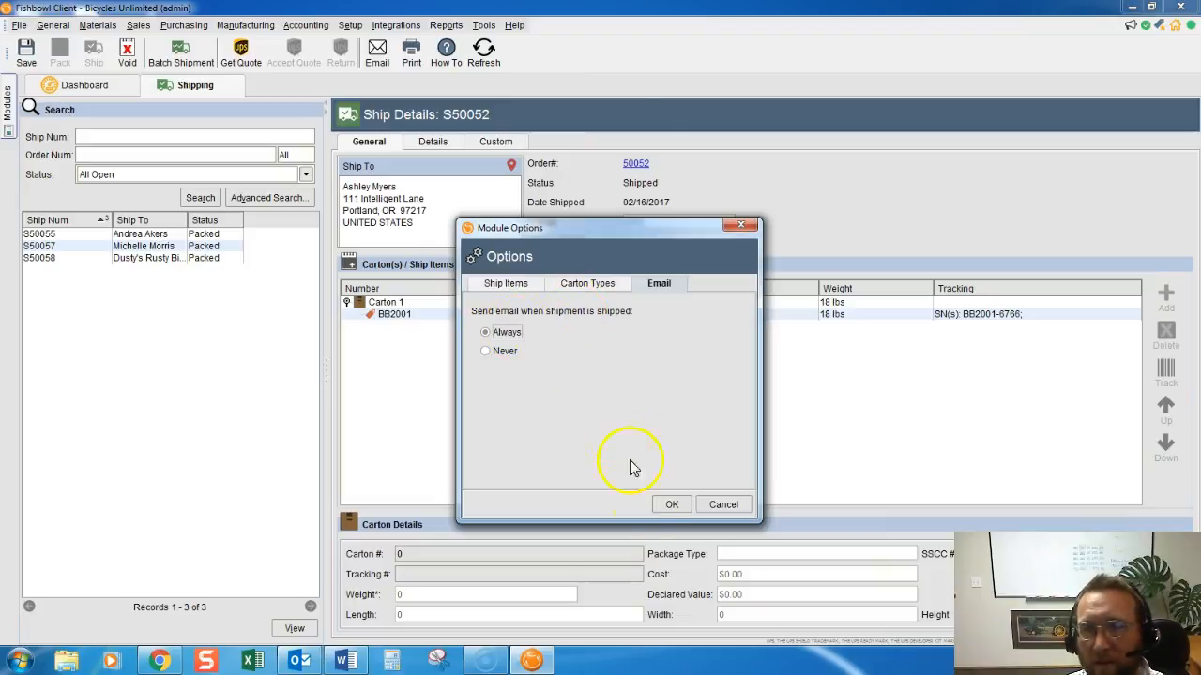
mouse_move(739, 227)
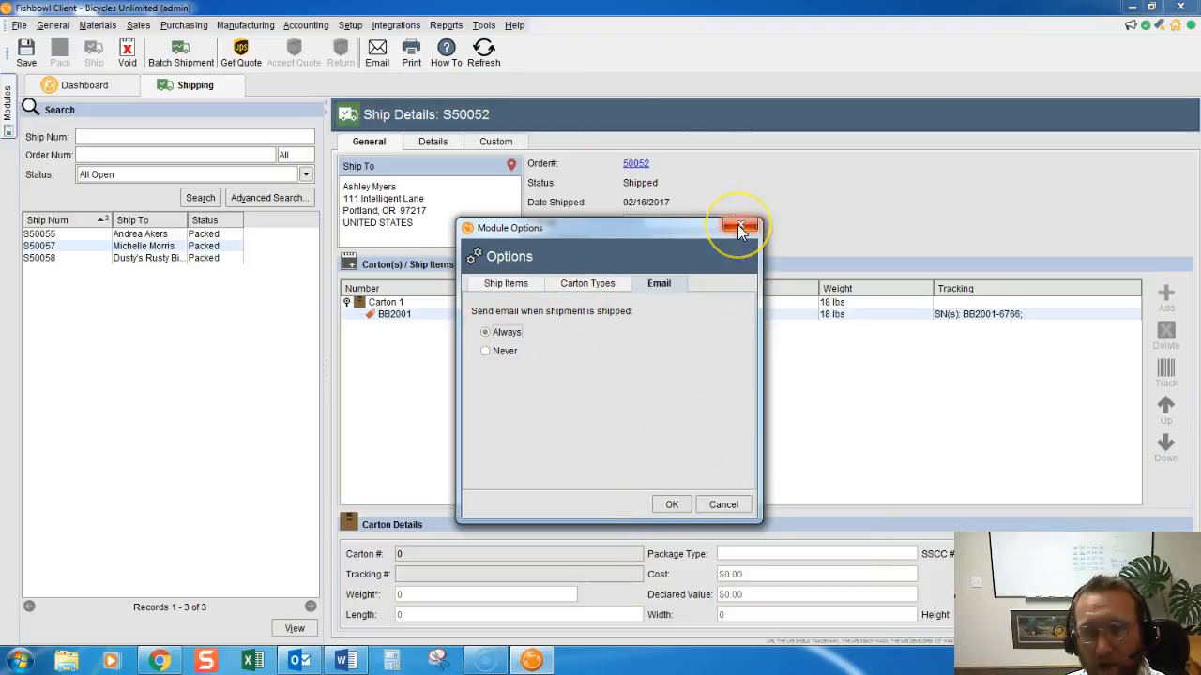
left_click(739, 227)
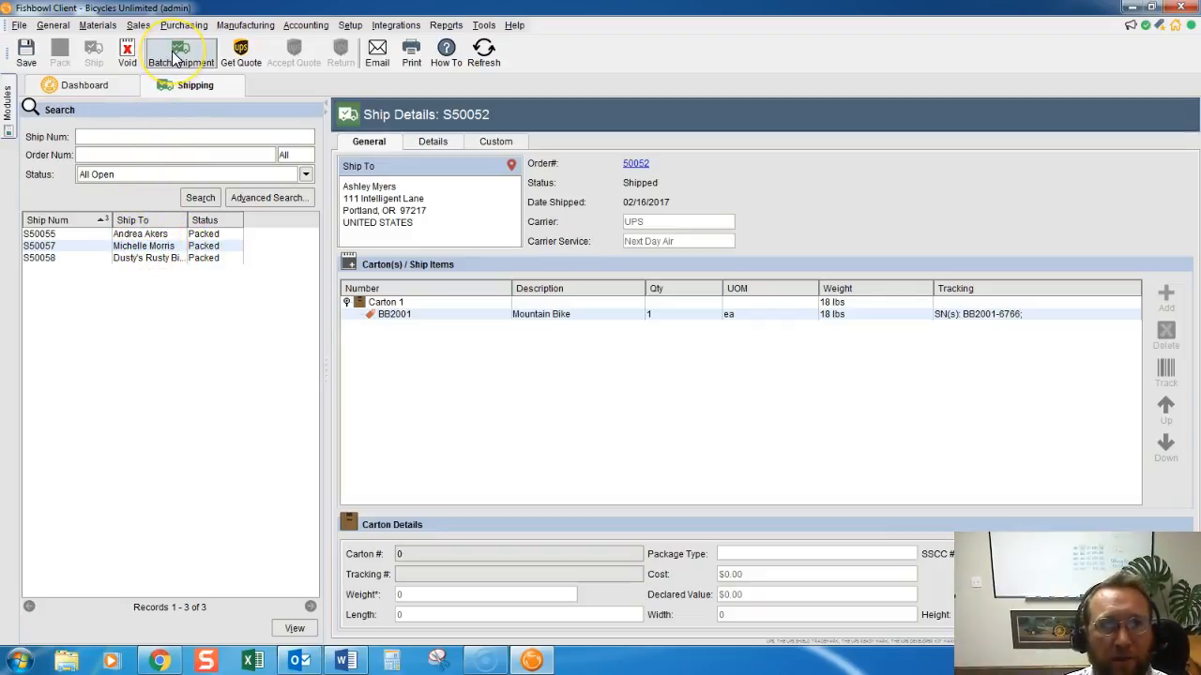
mouse_move(177, 53)
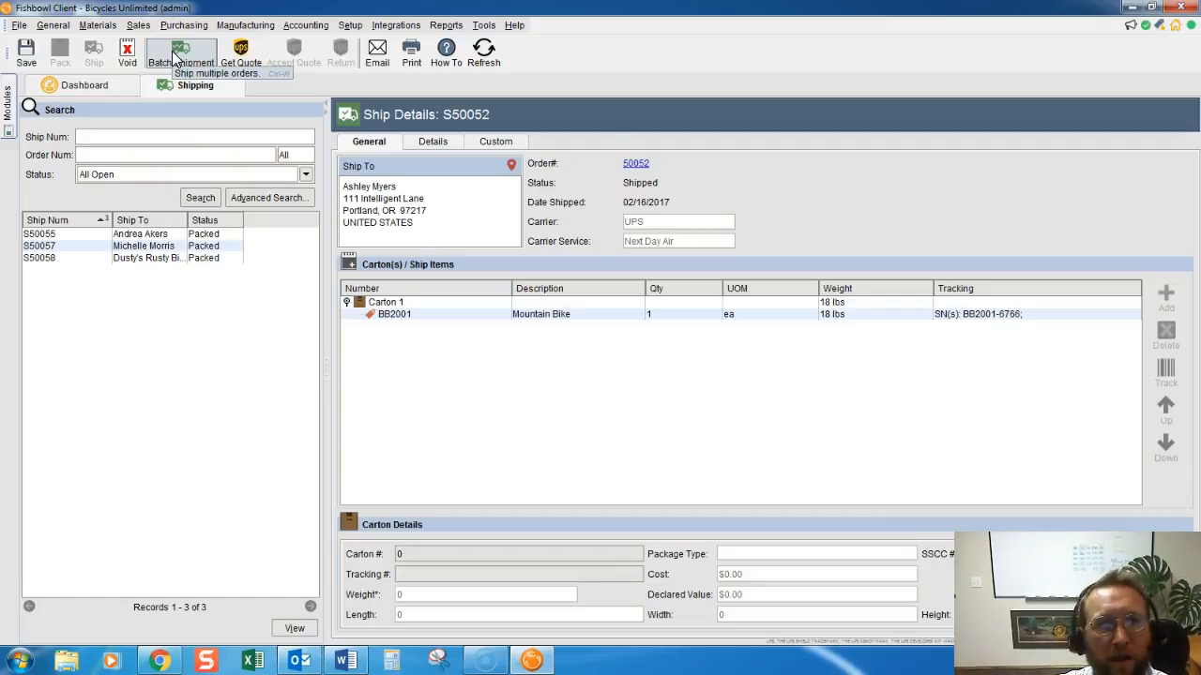
- Start a batch shipment and, after toggling and clearing carriers, include every carrier
left_click(174, 52)
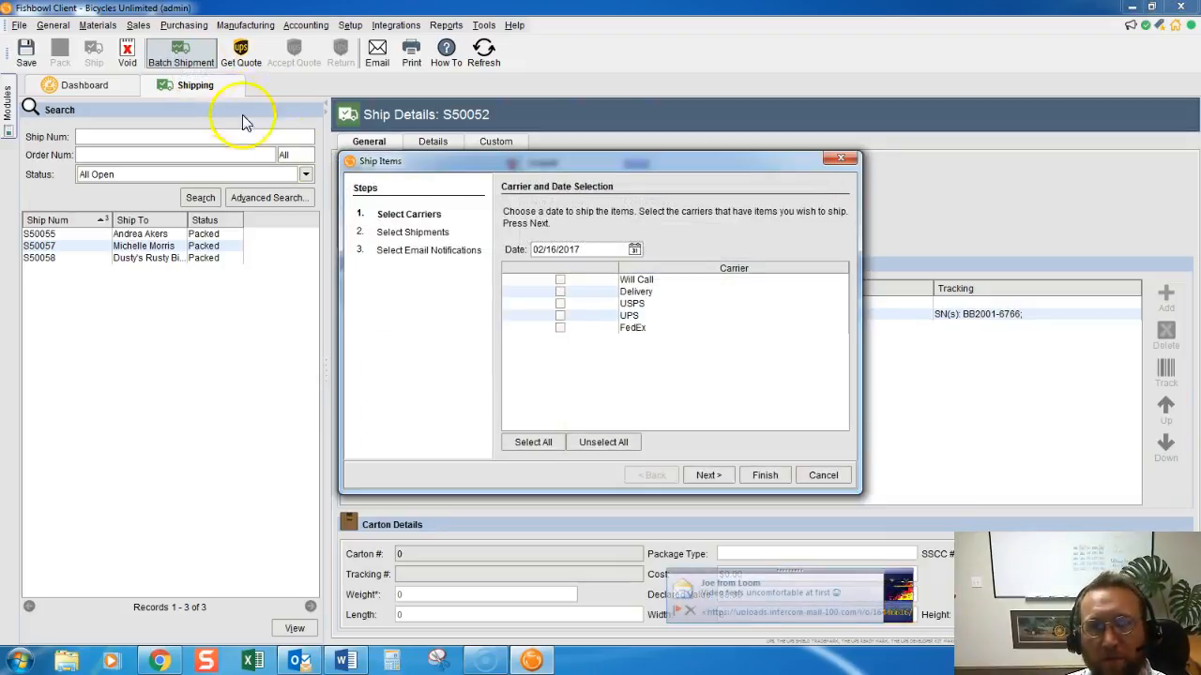
left_click(559, 327)
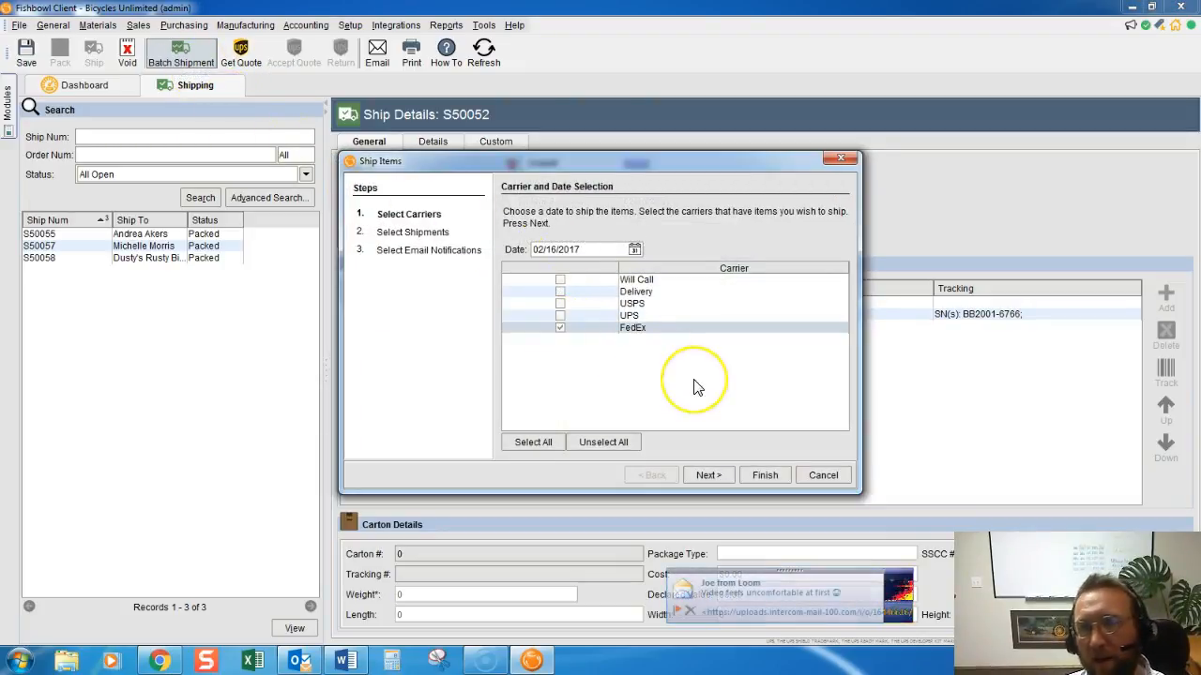
left_click(708, 474)
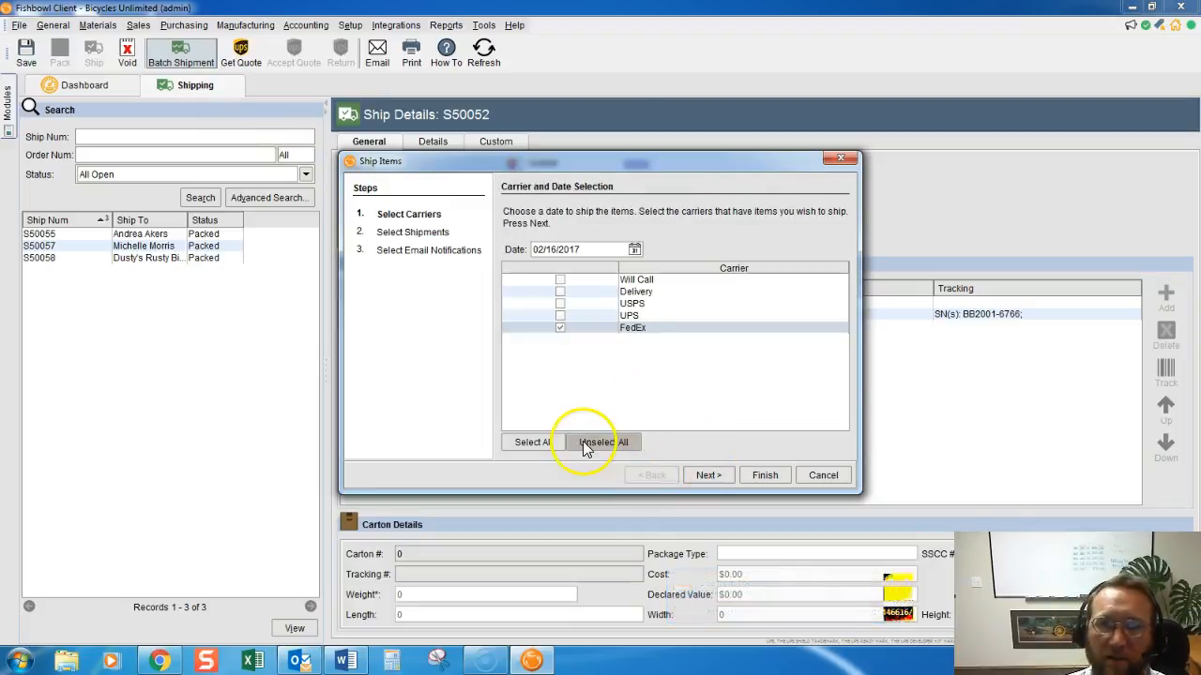
left_click(533, 442)
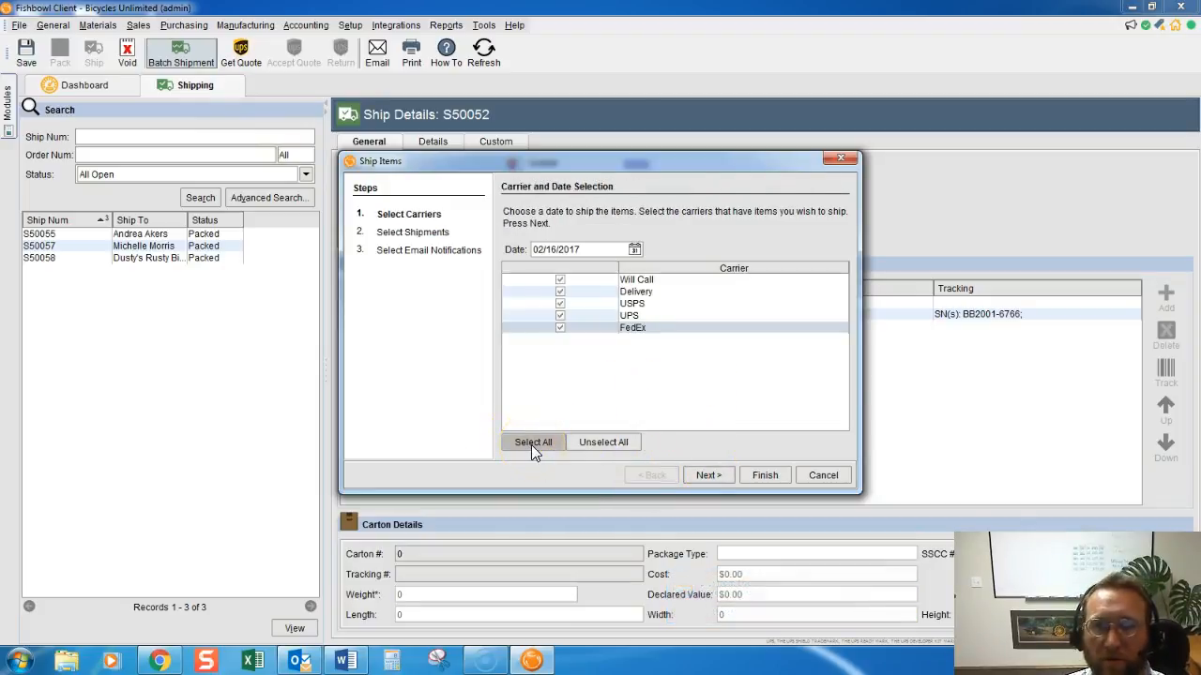
left_click(709, 475)
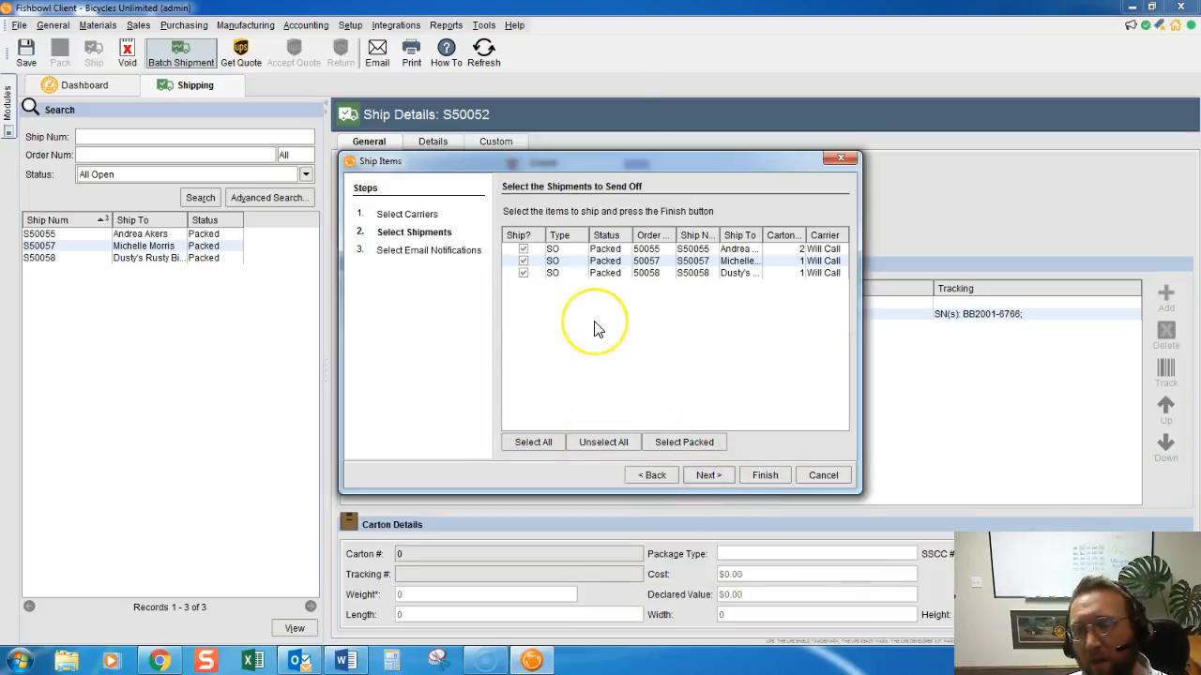
mouse_move(597, 330)
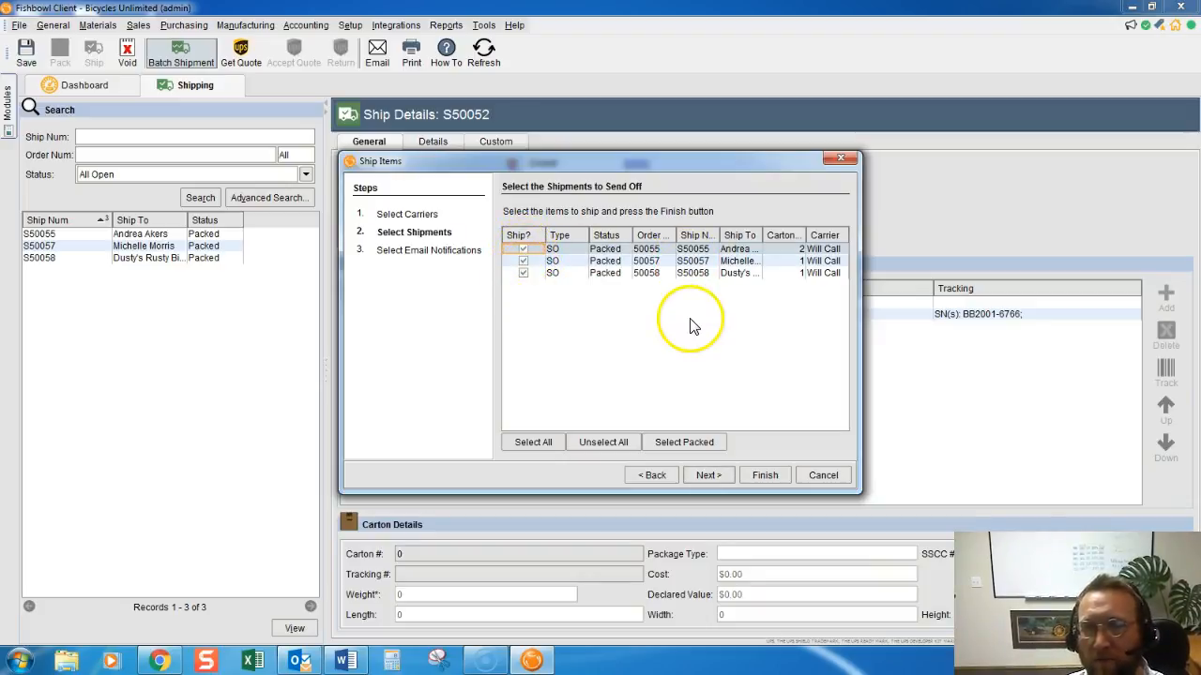
- Keep SO 50055, 50057 and 50058 selected and continue to the email notification step
left_click(709, 474)
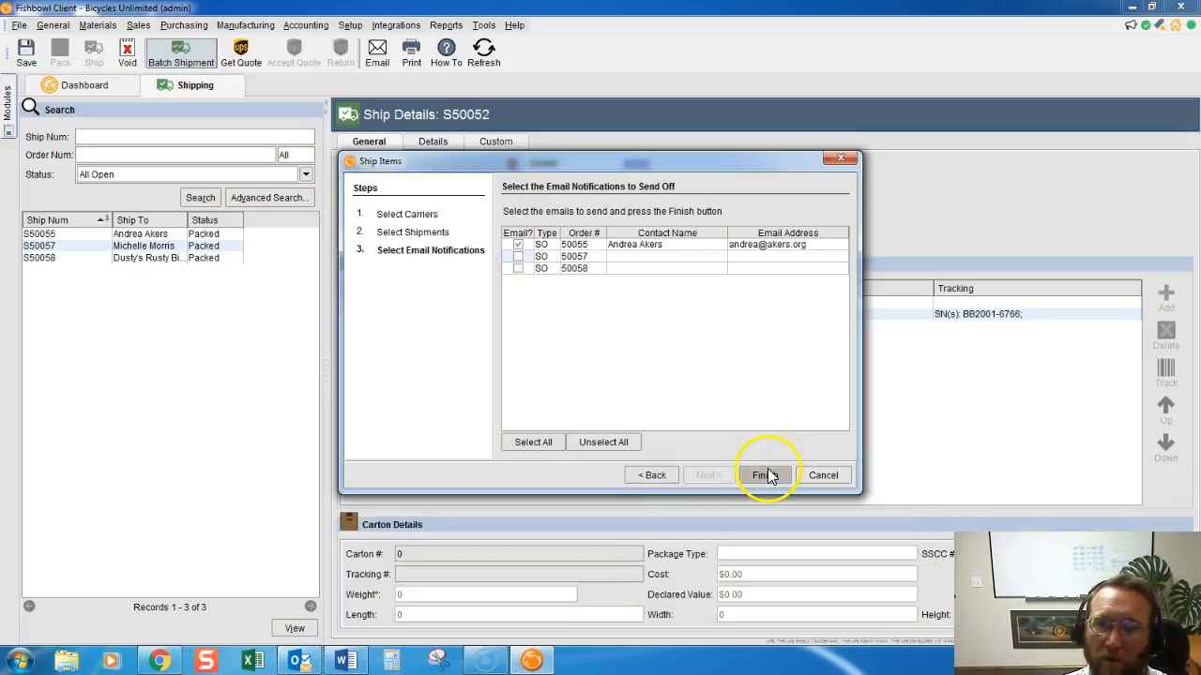
- Finish the batch so all three orders ship, dismissing the email error and the confirmations
left_click(765, 475)
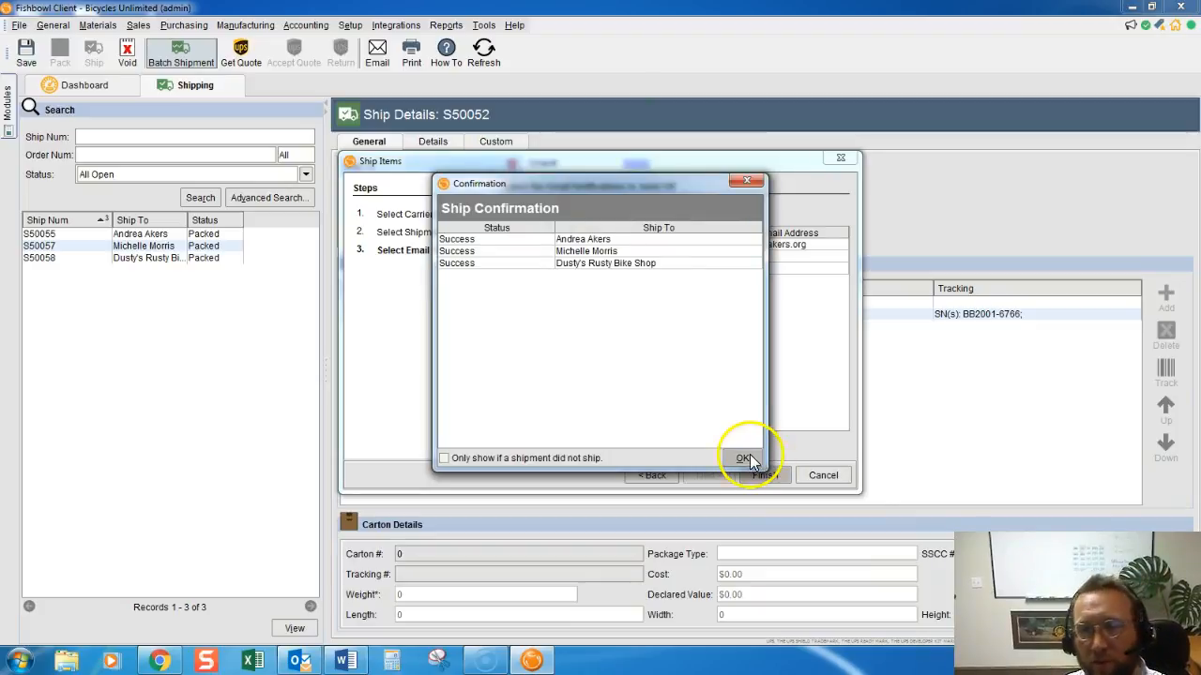
left_click(743, 458)
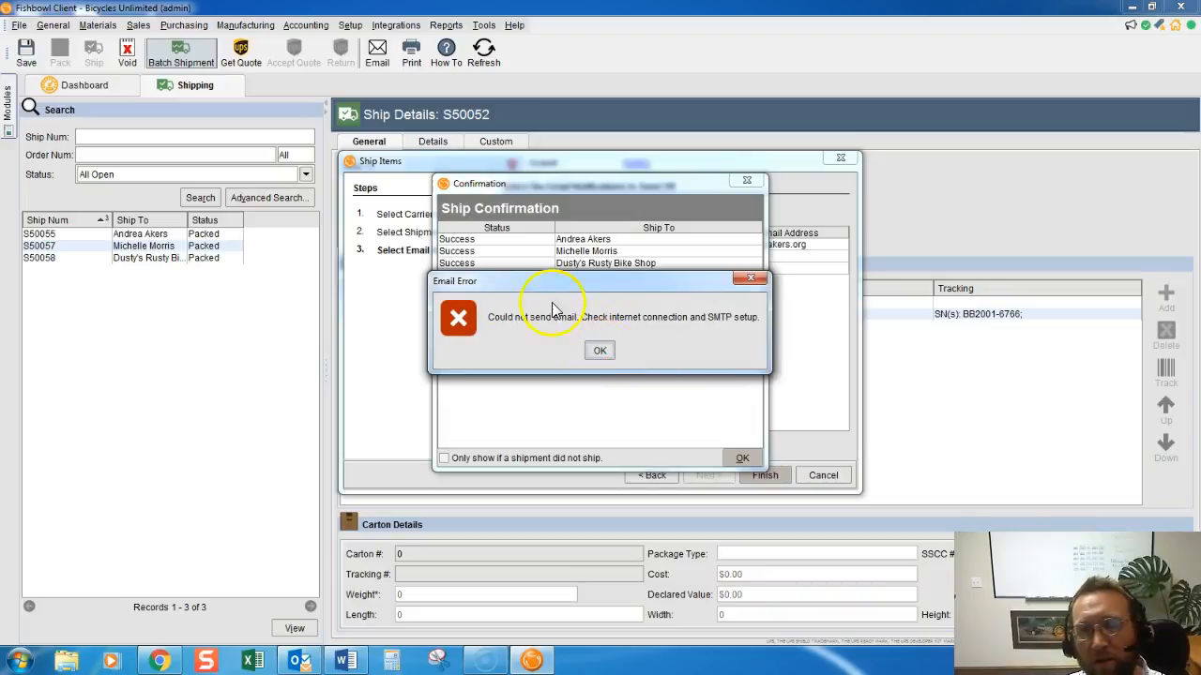
left_click(600, 350)
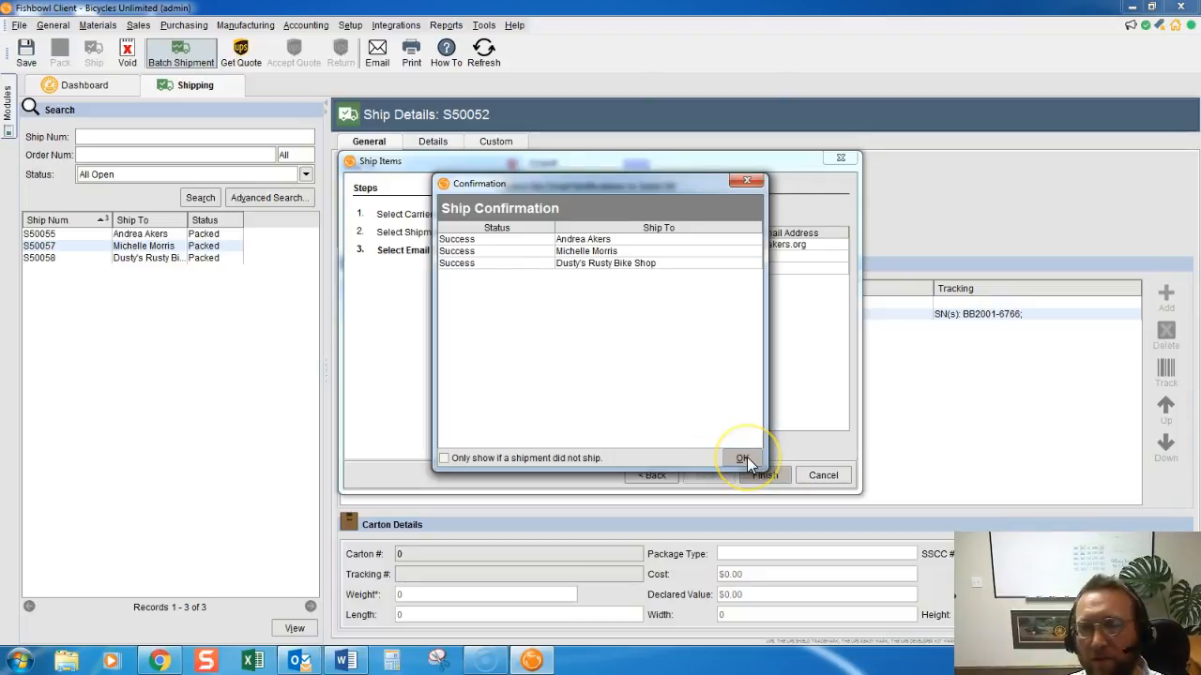
left_click(743, 458)
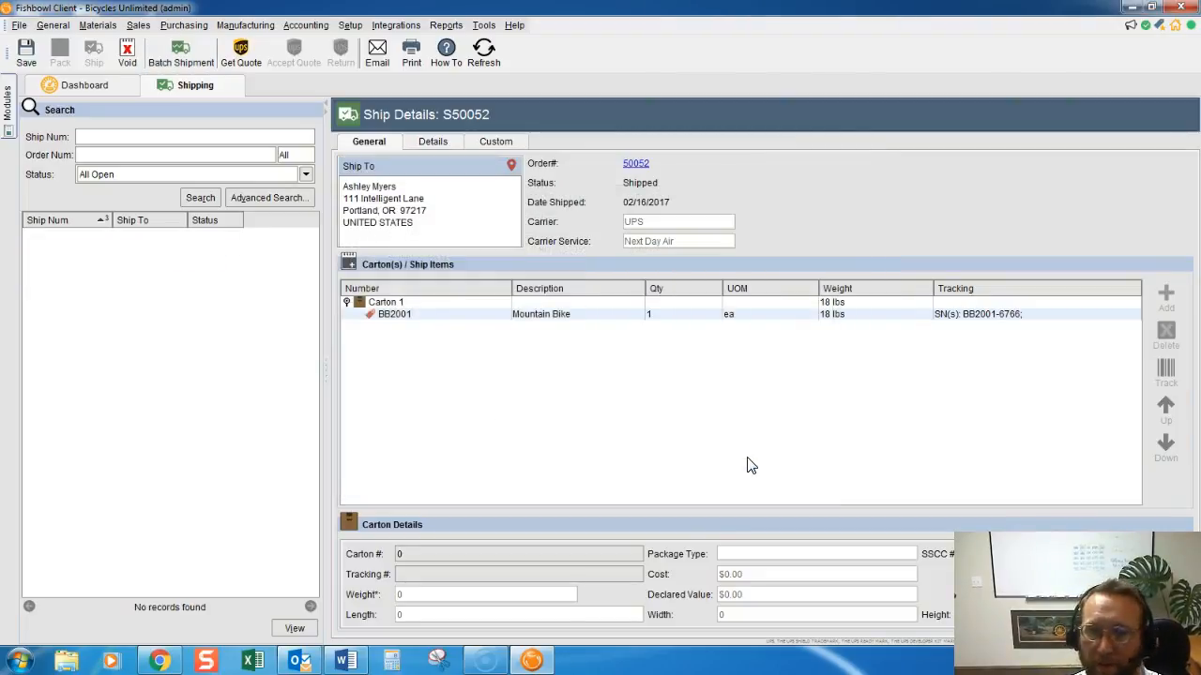